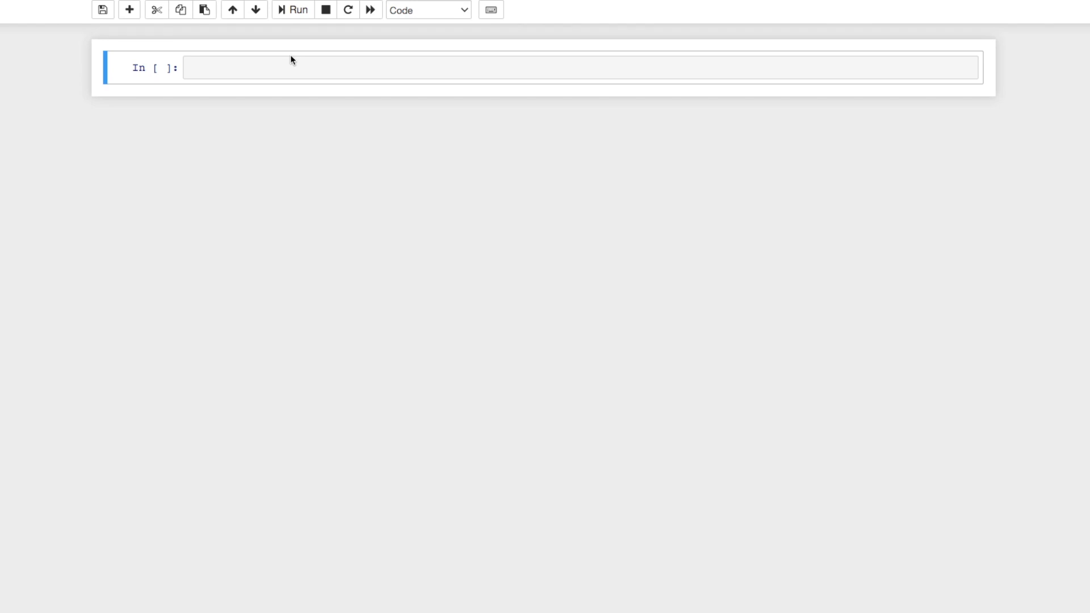
pyautogui.moveTo(202, 66)
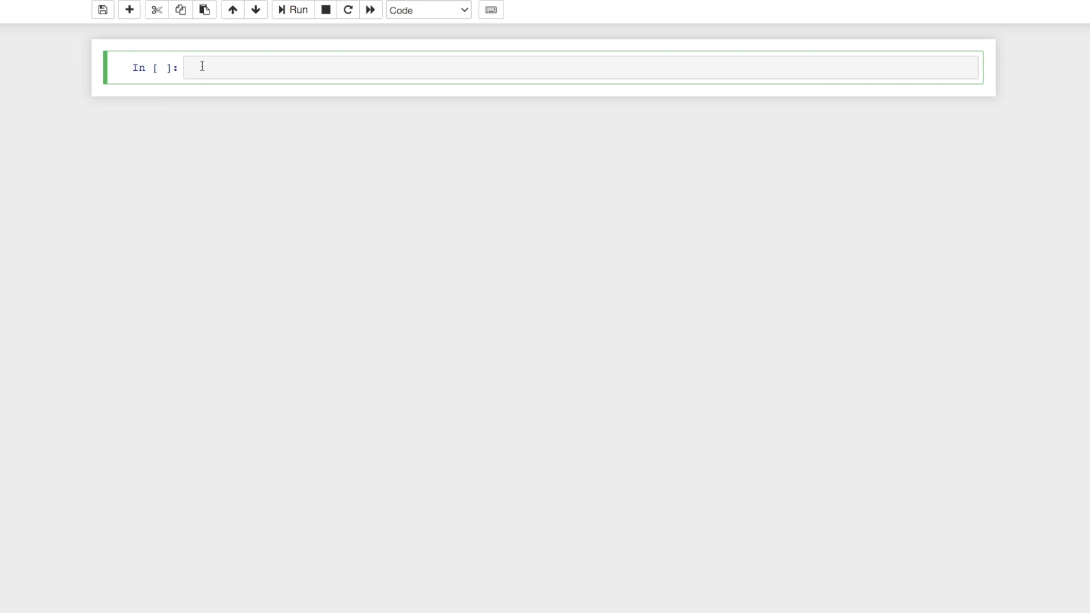
# Define list_one = [1,2,3,4,5,6,7,8,9,10] in the first cell.
pyautogui.write('1')
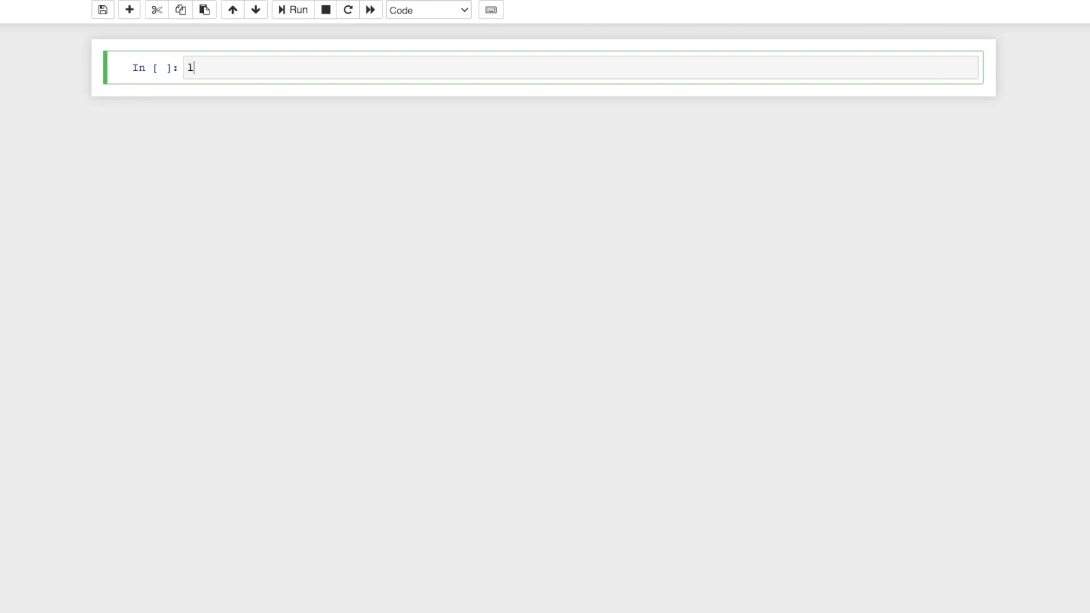
pyautogui.write('list_one =')
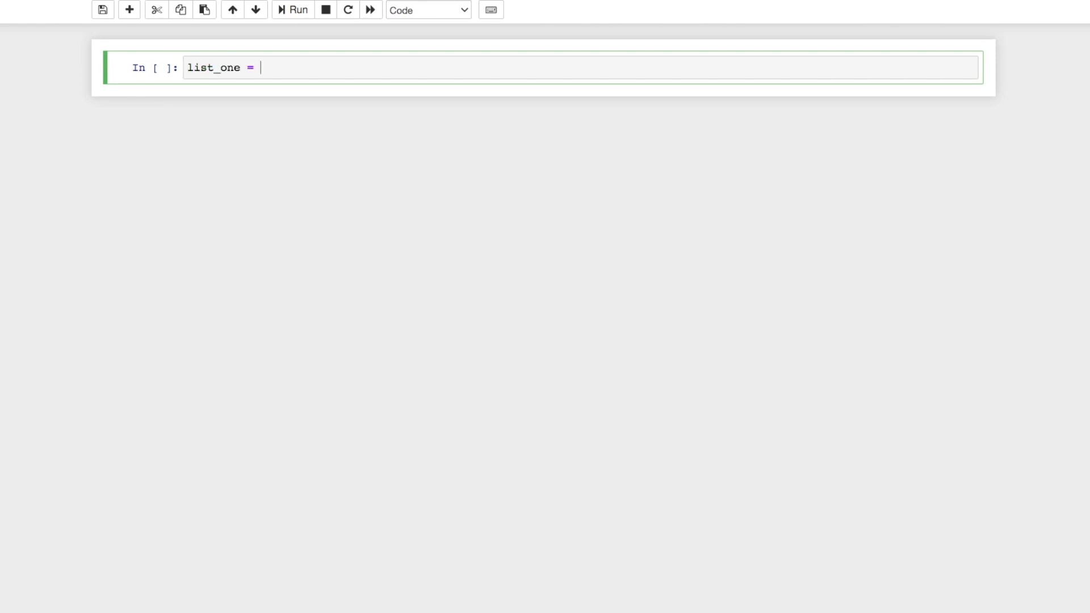
pyautogui.write('[1,2]')
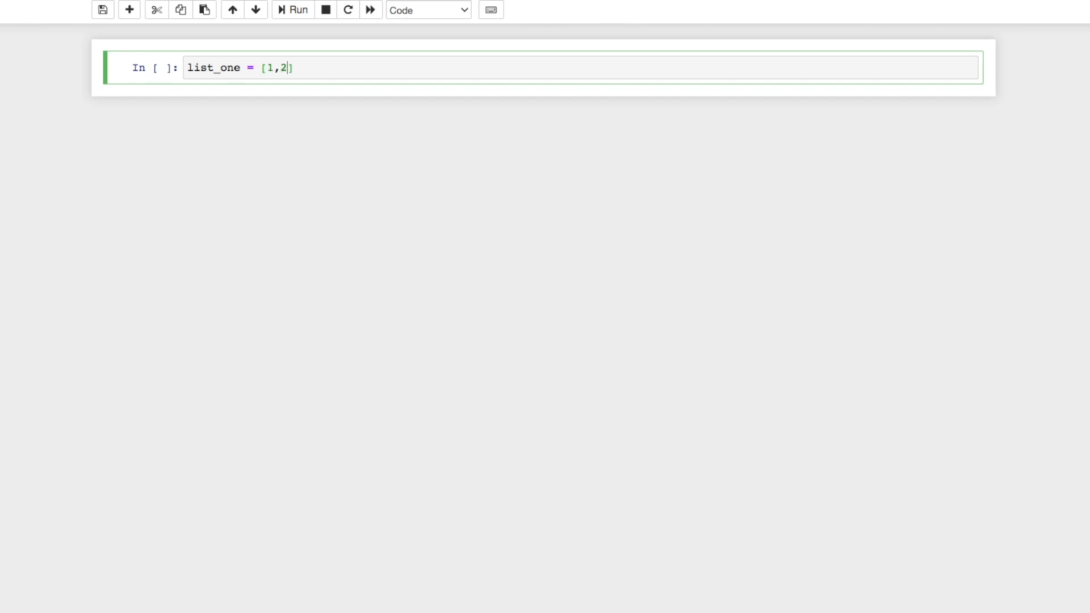
pyautogui.write(',3,4,5,6,7,8,9,')
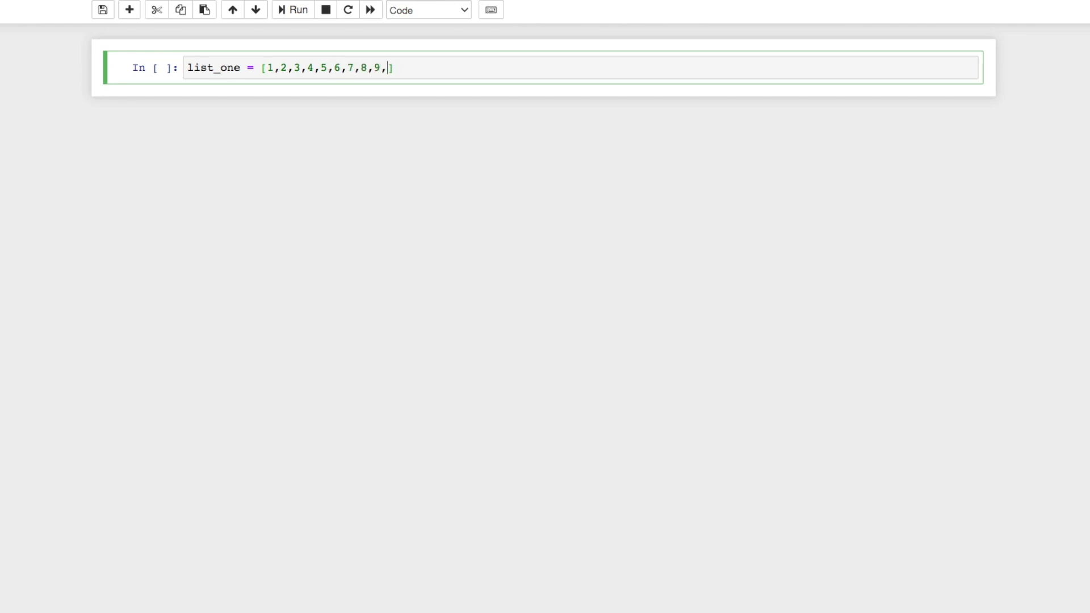
pyautogui.write('10')
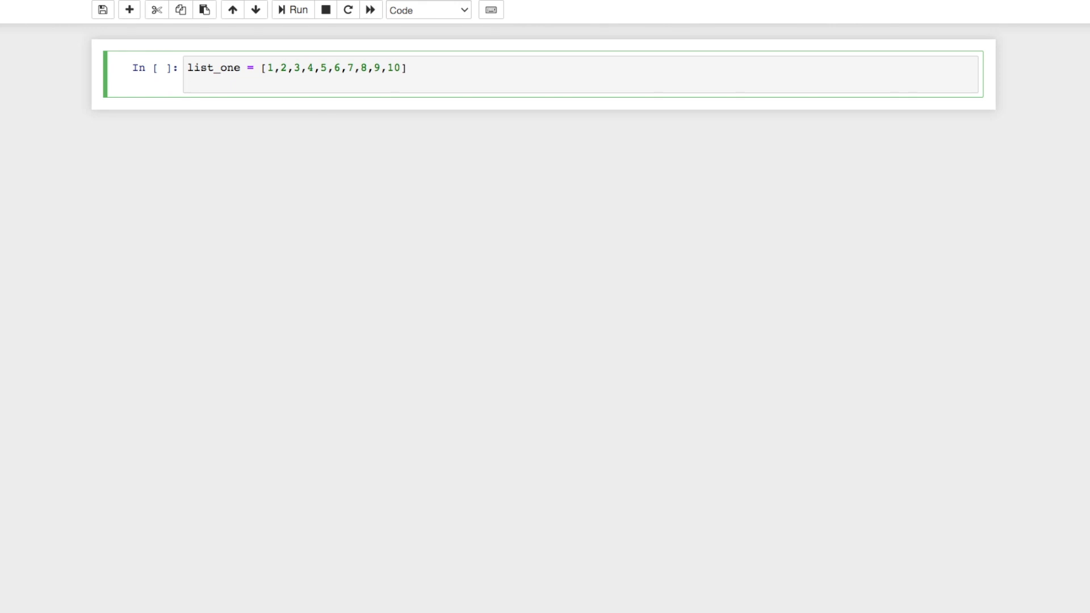
# Add an empty list_two = [] on the next line.
pyautogui.press('Return')
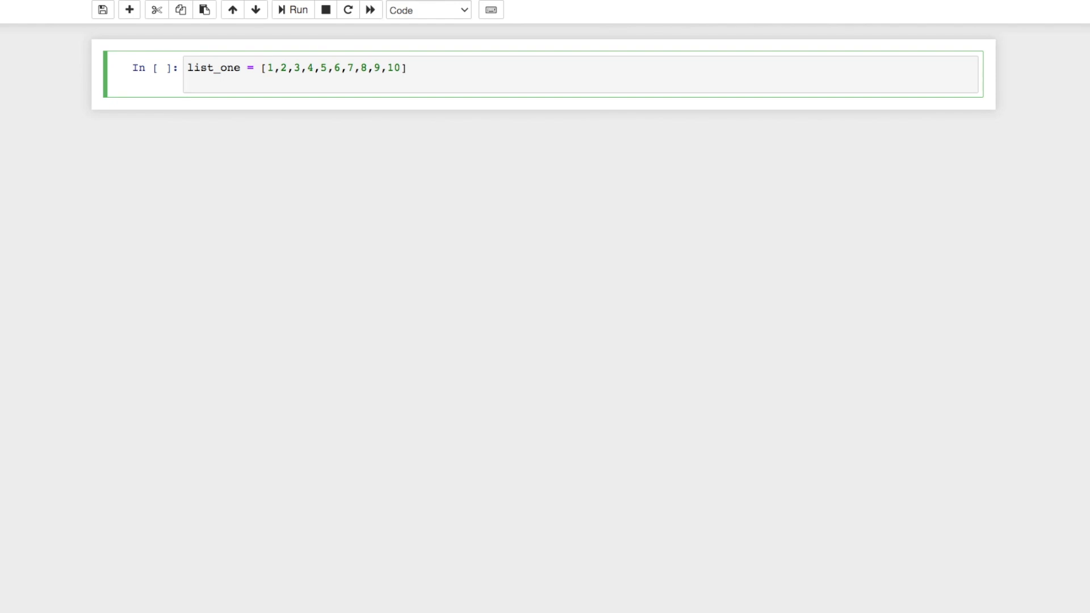
pyautogui.write('list_two')
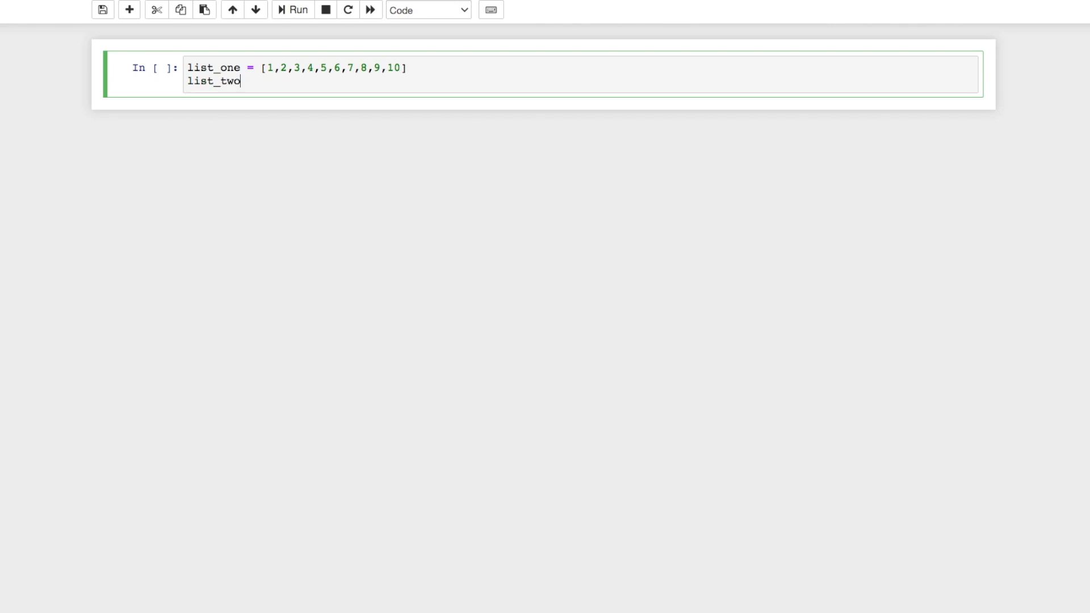
pyautogui.write('= []')
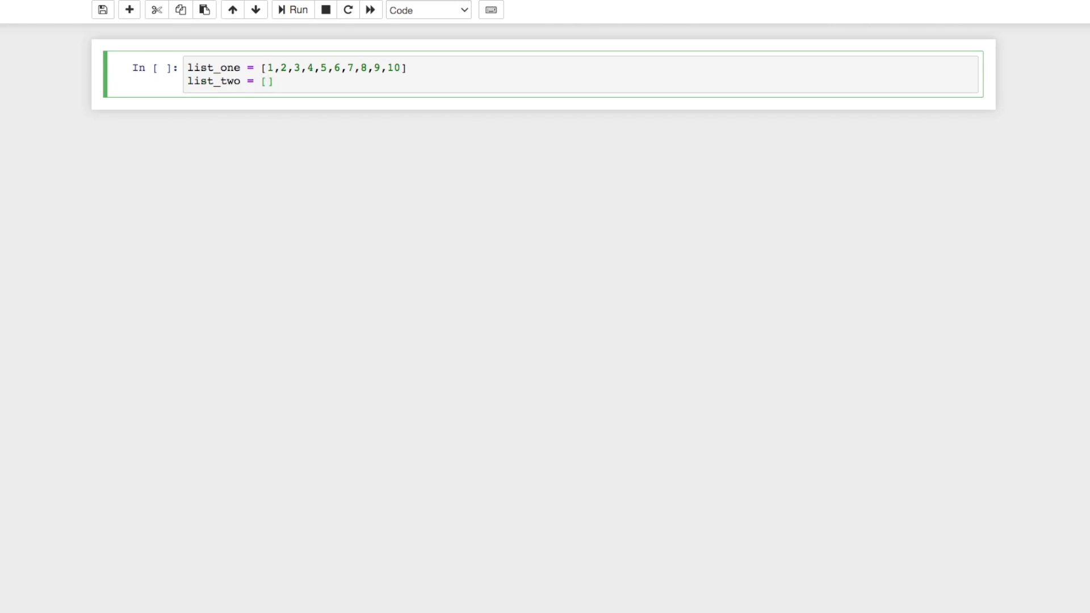
# Run the list setup and start a for loop over list_one filtering item % 2 == 0.
pyautogui.click(297, 10)
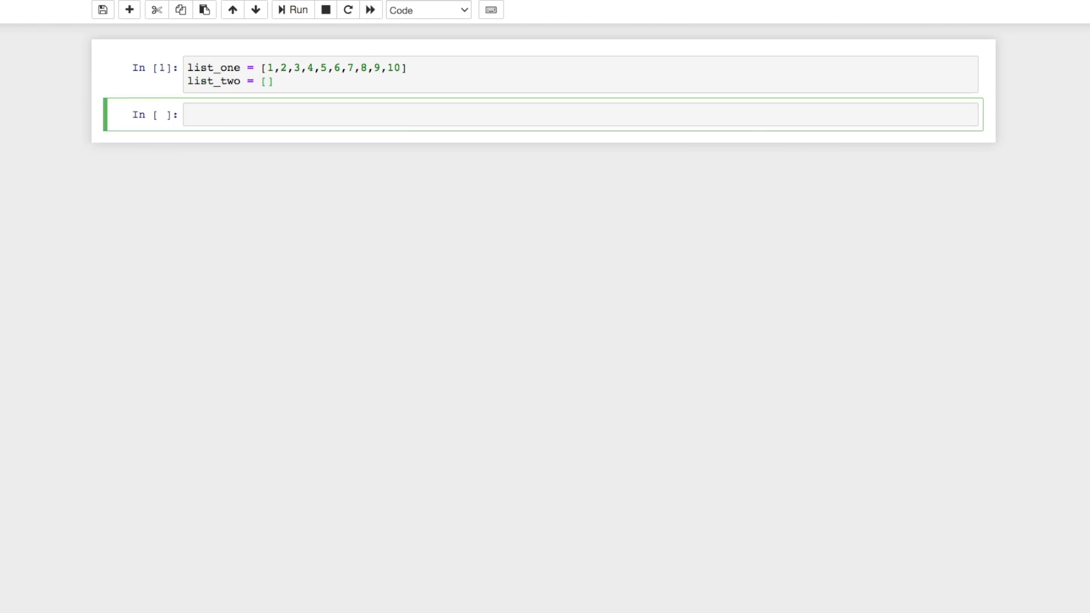
pyautogui.write('for')
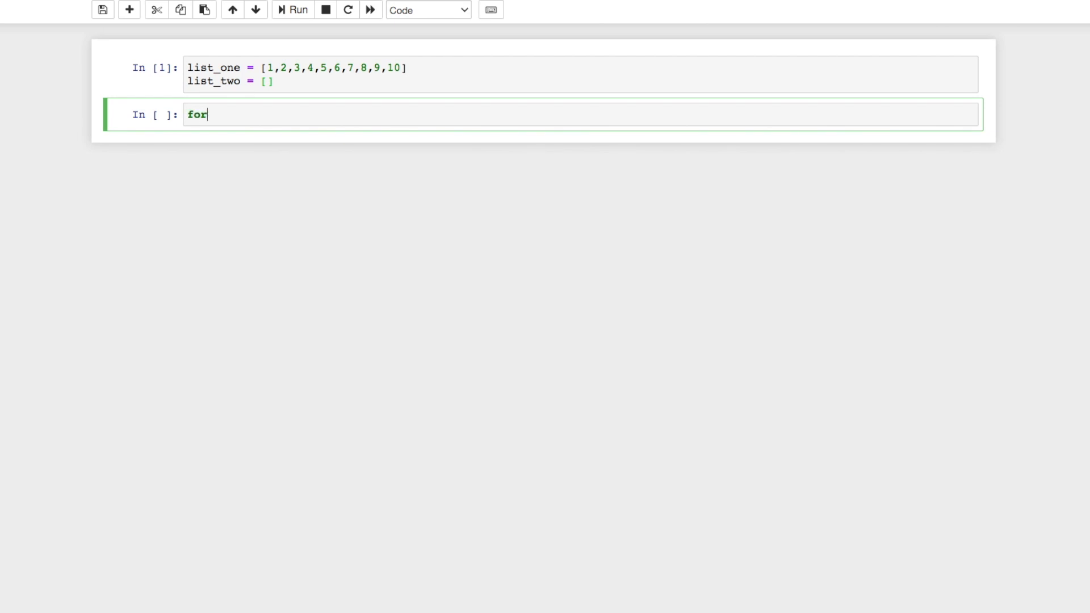
pyautogui.write('item in list_one:')
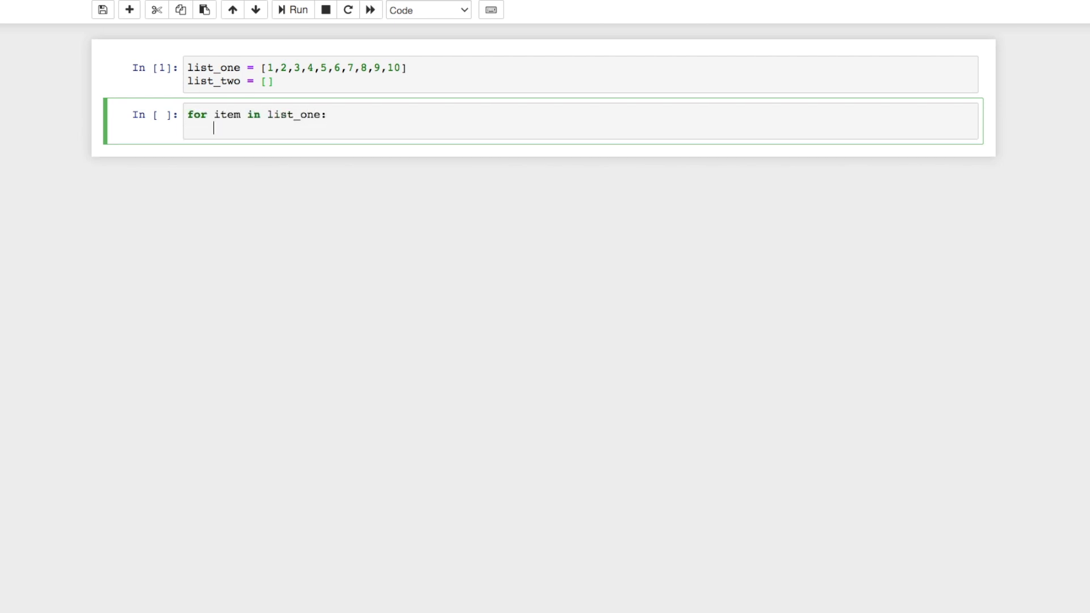
pyautogui.write('if it')
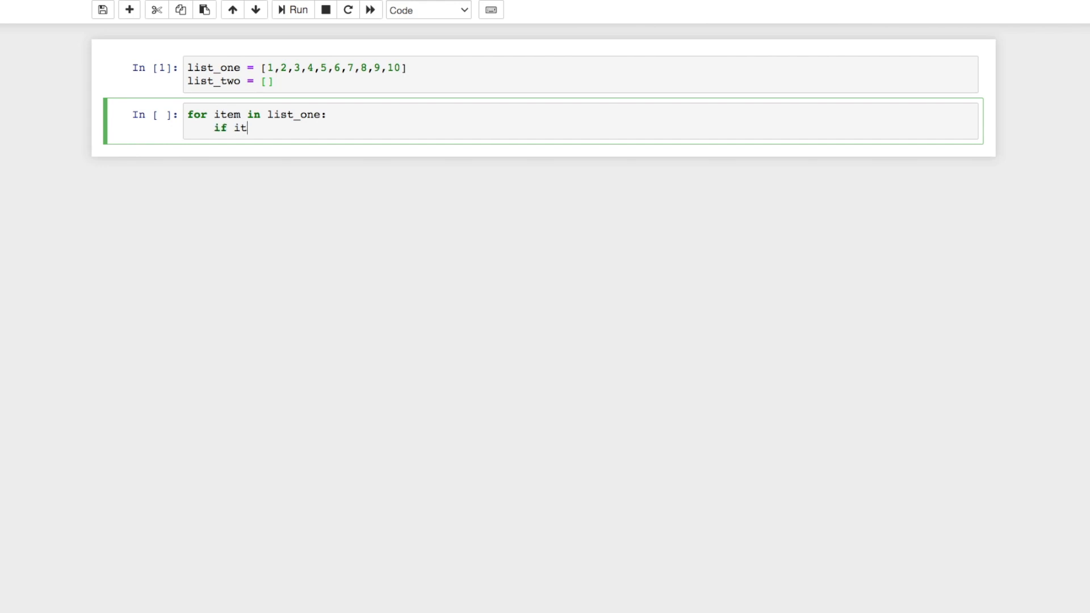
pyautogui.write('em %')
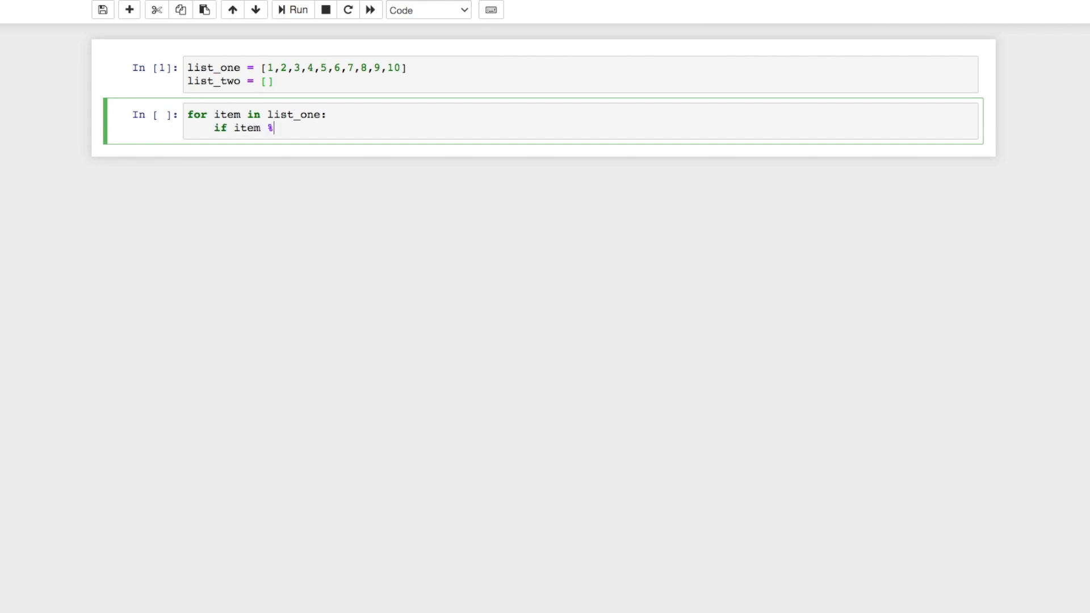
pyautogui.write('2')
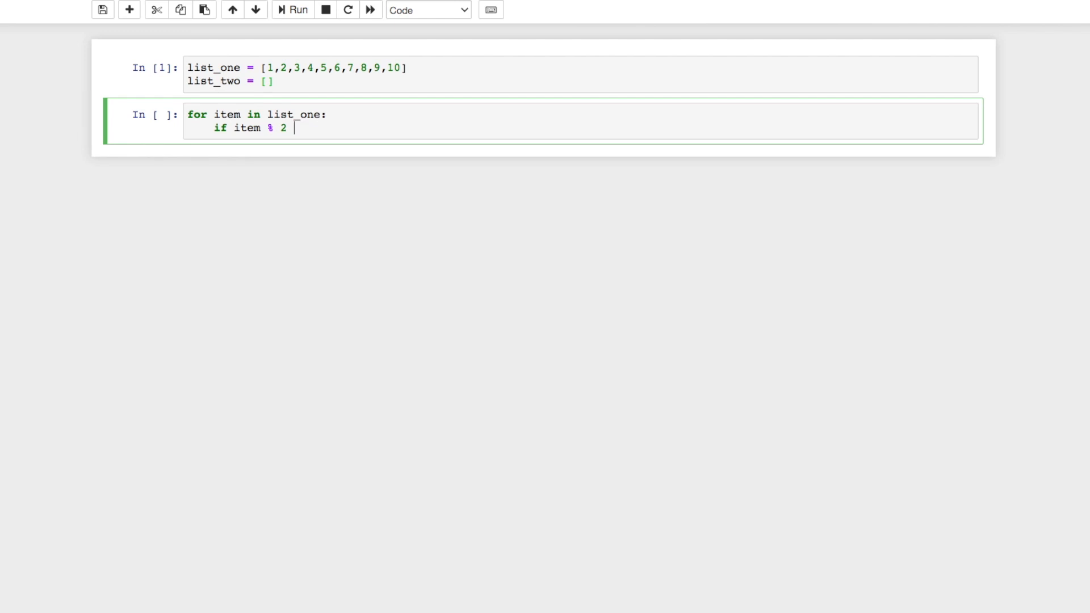
pyautogui.write('== 0:')
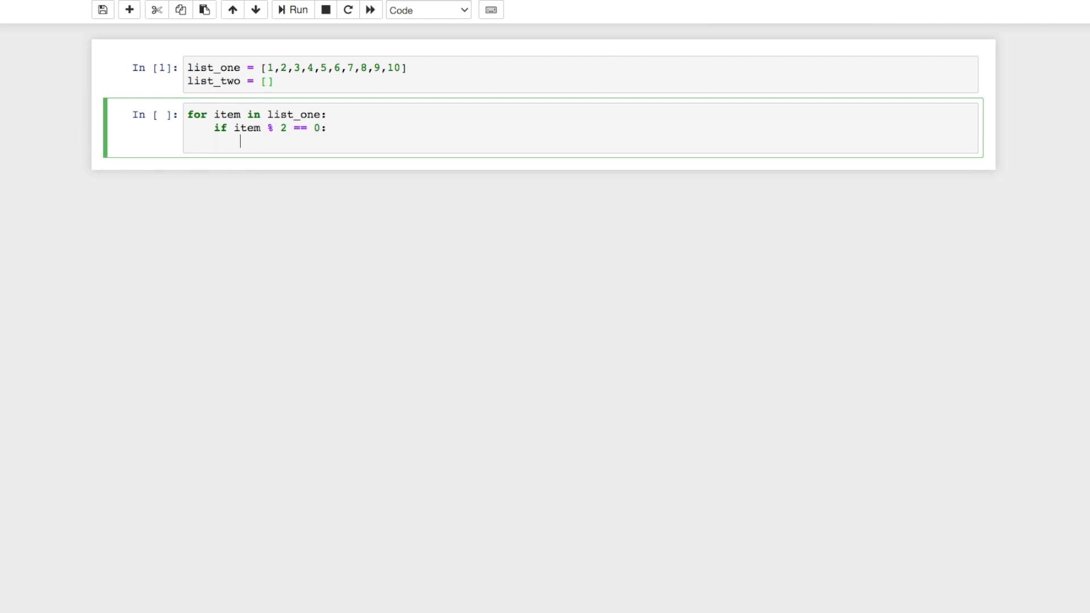
# Append the even items to list_two, print it and run, showing [2, 4, 6, 8, 10].
pyautogui.write('list')
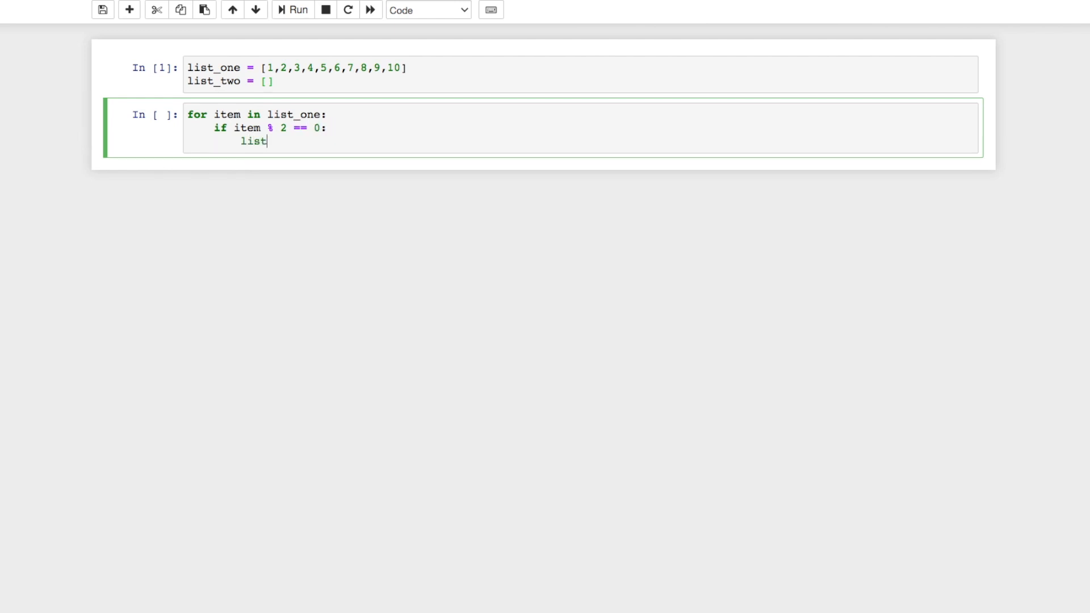
pyautogui.write('_two.append(item')
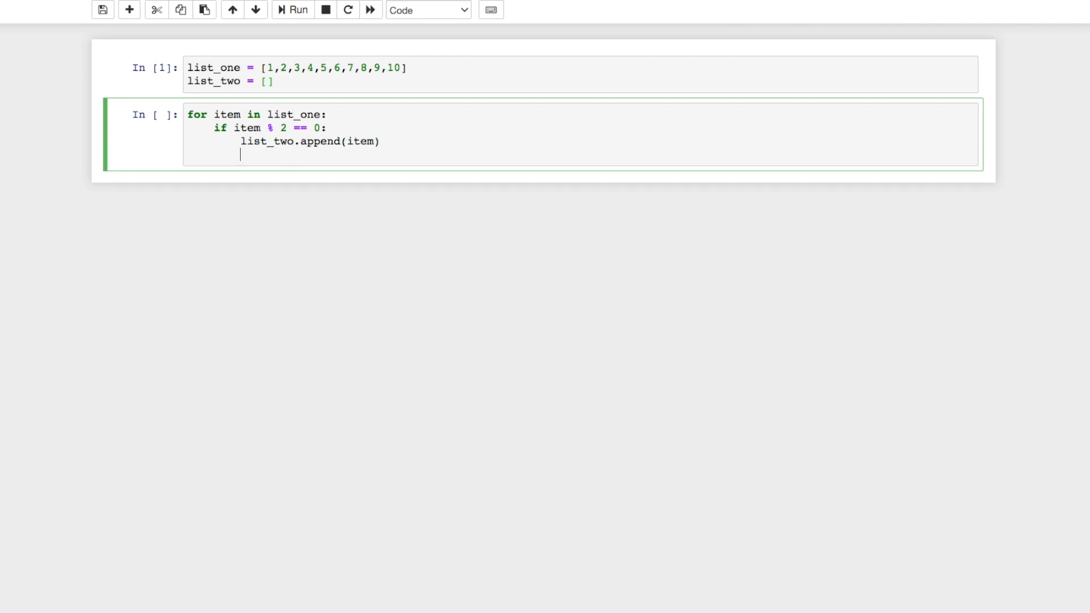
pyautogui.write('prin')
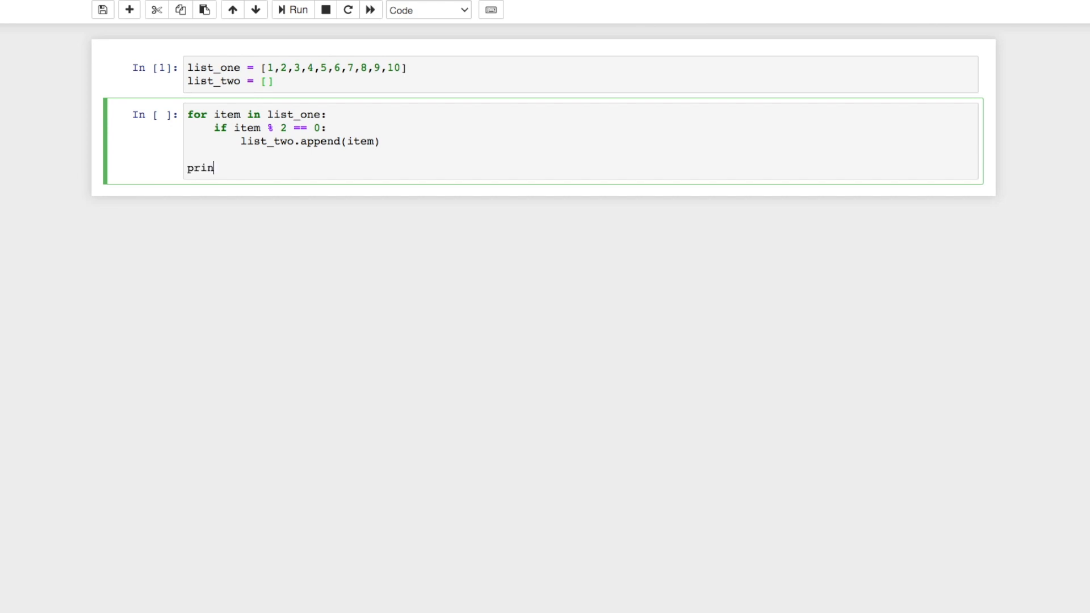
pyautogui.click(295, 11)
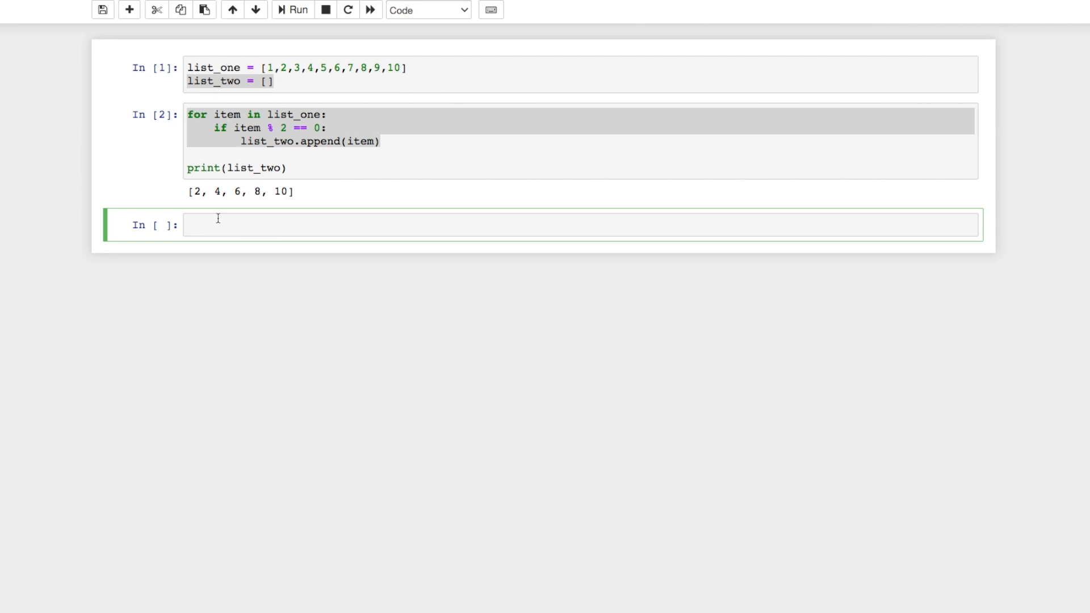
# Start list_two as a comprehension taking item for item in list_one.
pyautogui.write('list_')
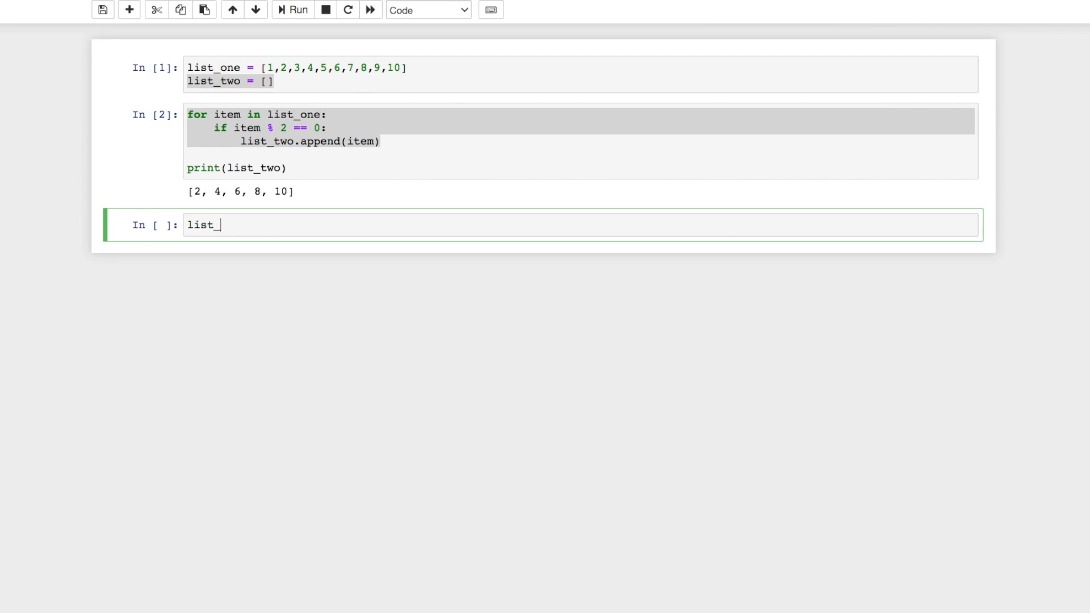
pyautogui.write('two =')
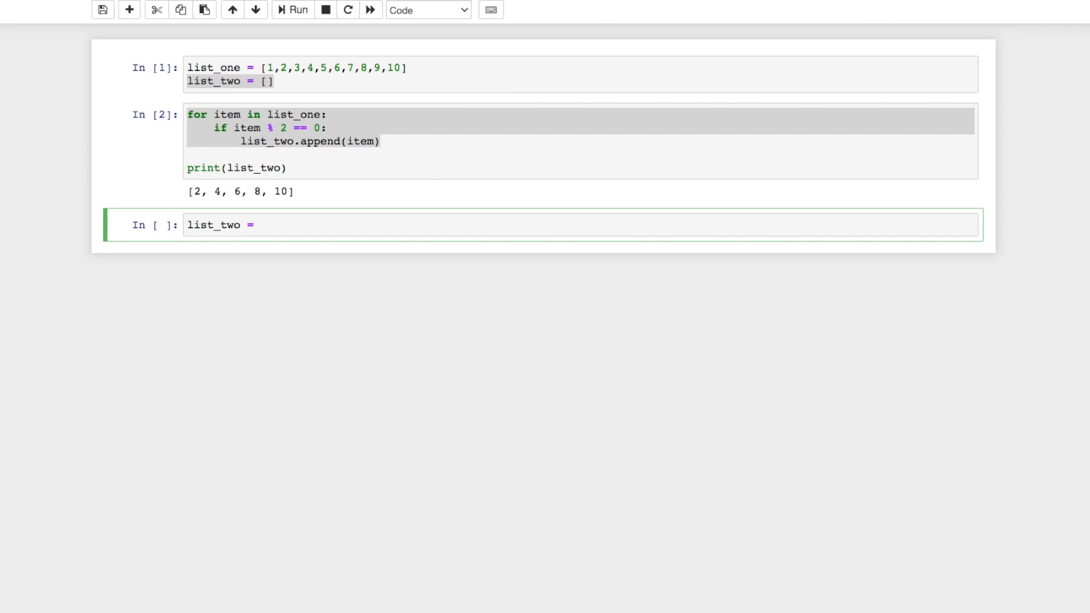
pyautogui.click(261, 225)
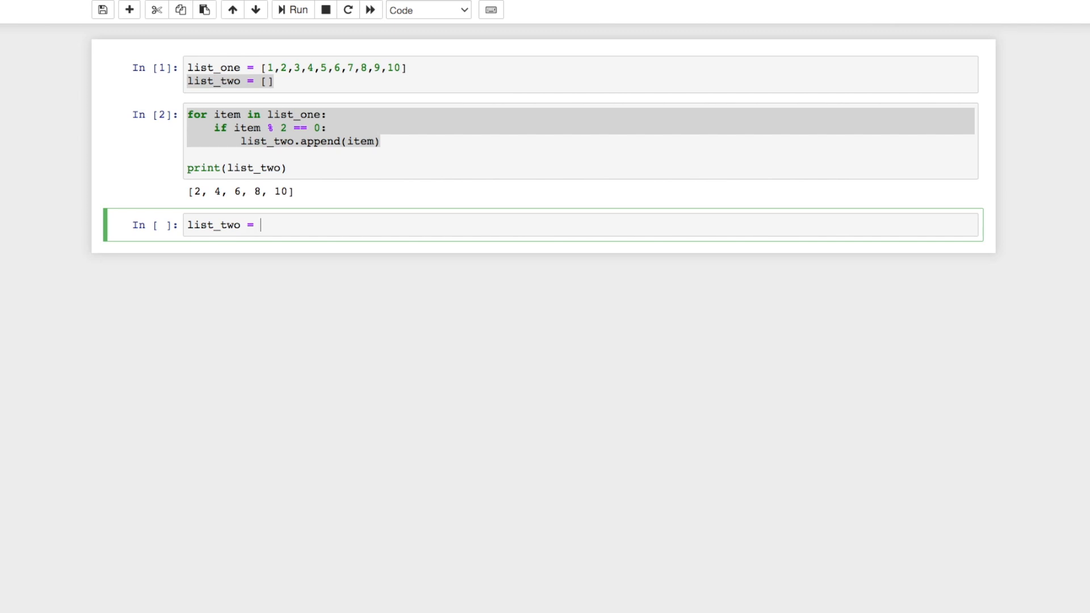
pyautogui.write('[]')
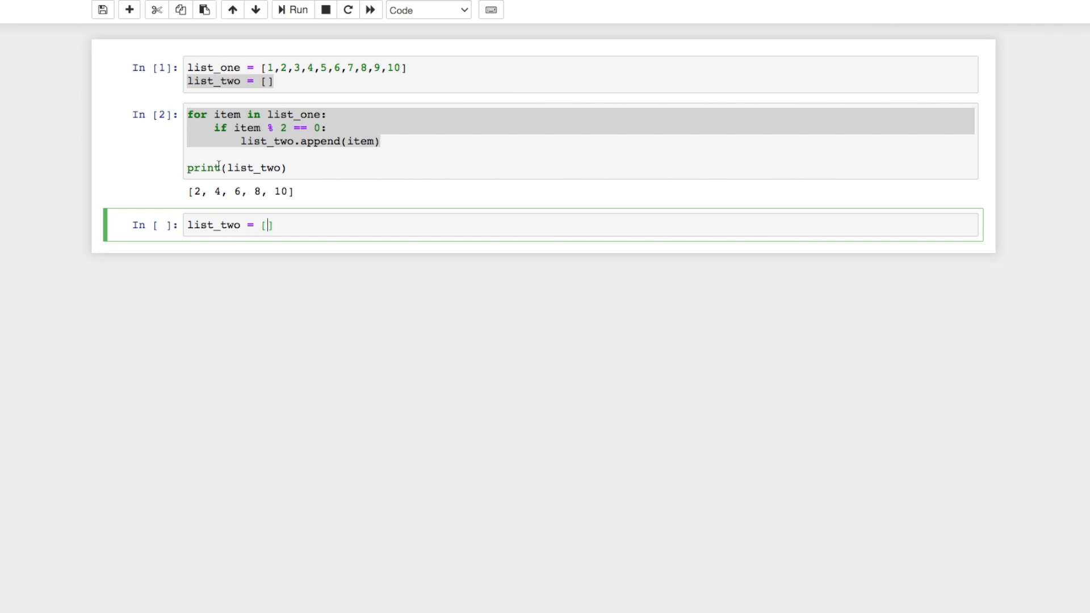
pyautogui.moveTo(271, 225)
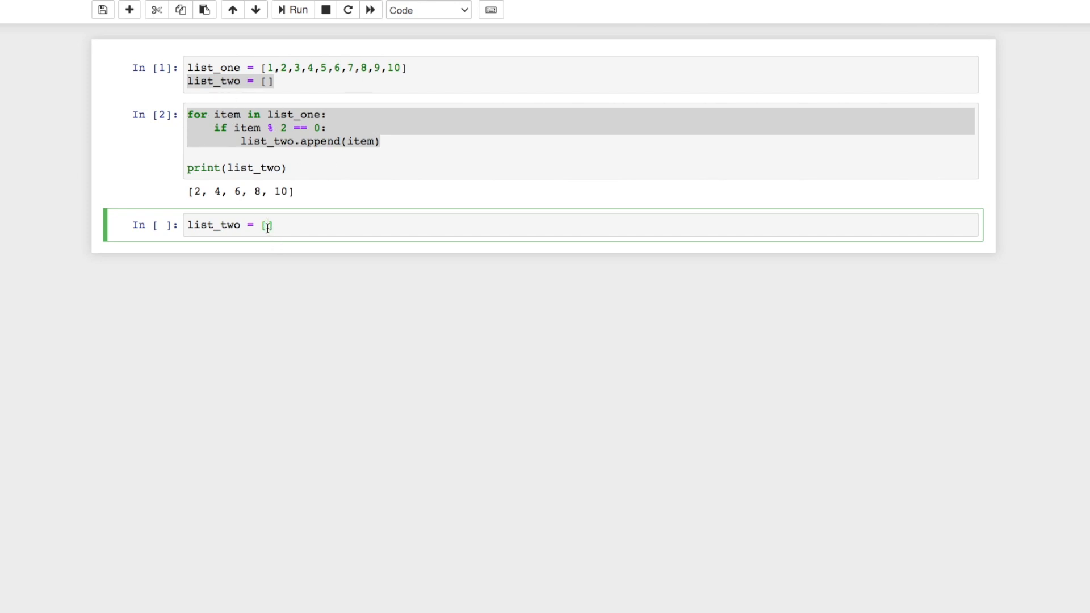
pyautogui.write('item for i')
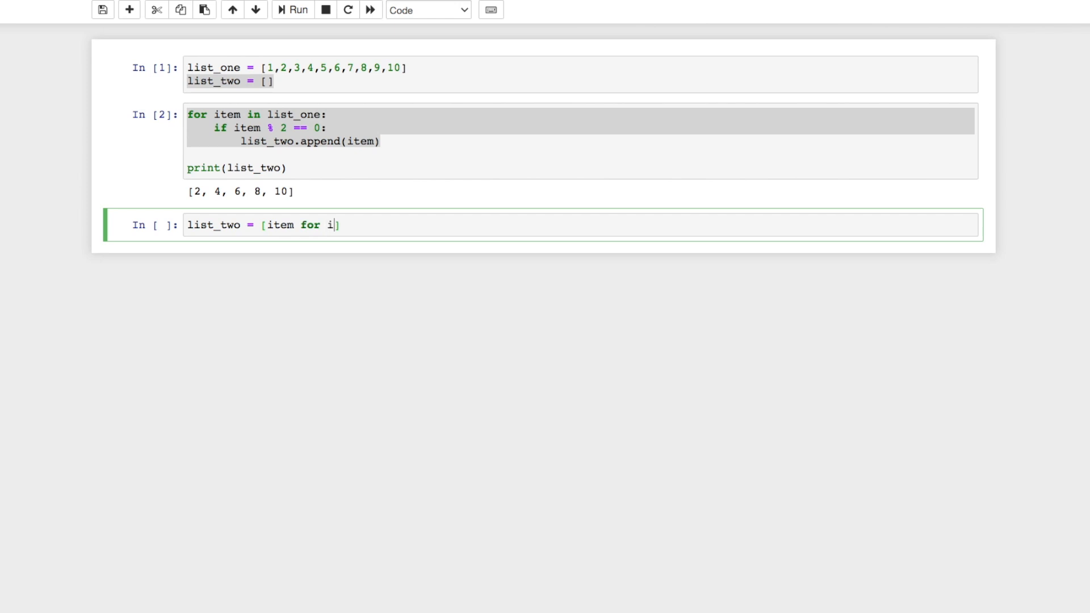
pyautogui.write('tem in lis')
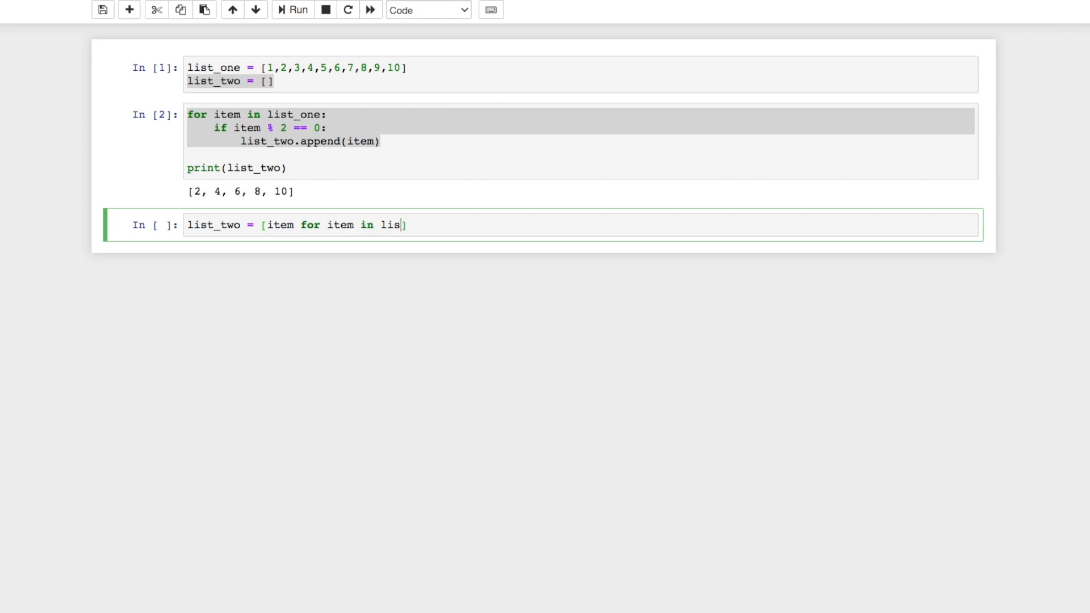
pyautogui.write('t_one')
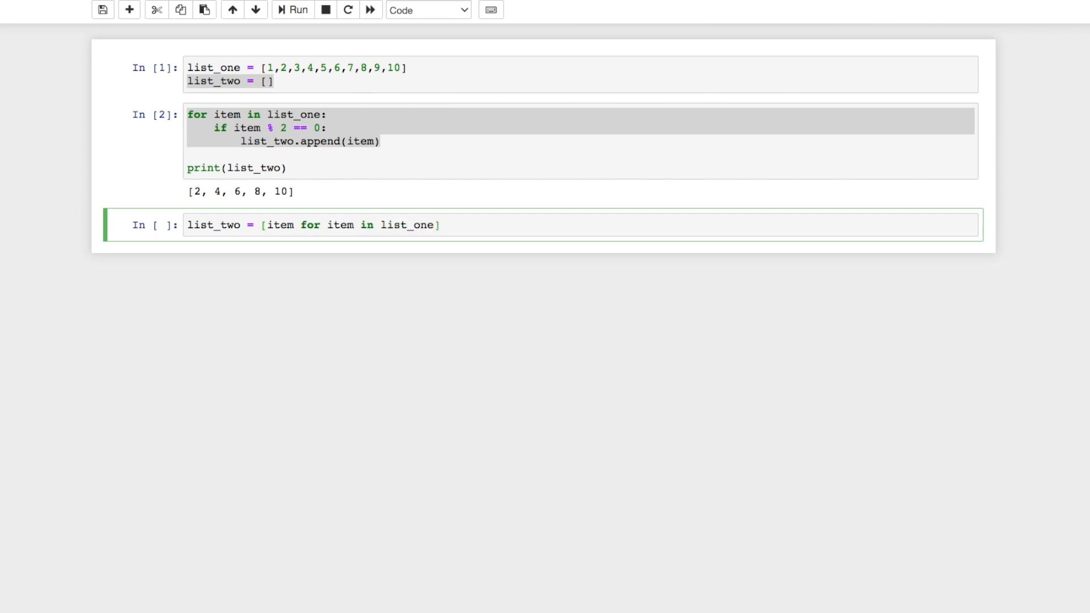
# Add the if item % 2 == 0 filter, print list_two and run, showing [2, 4, 6, 8, 10].
pyautogui.write('if item')
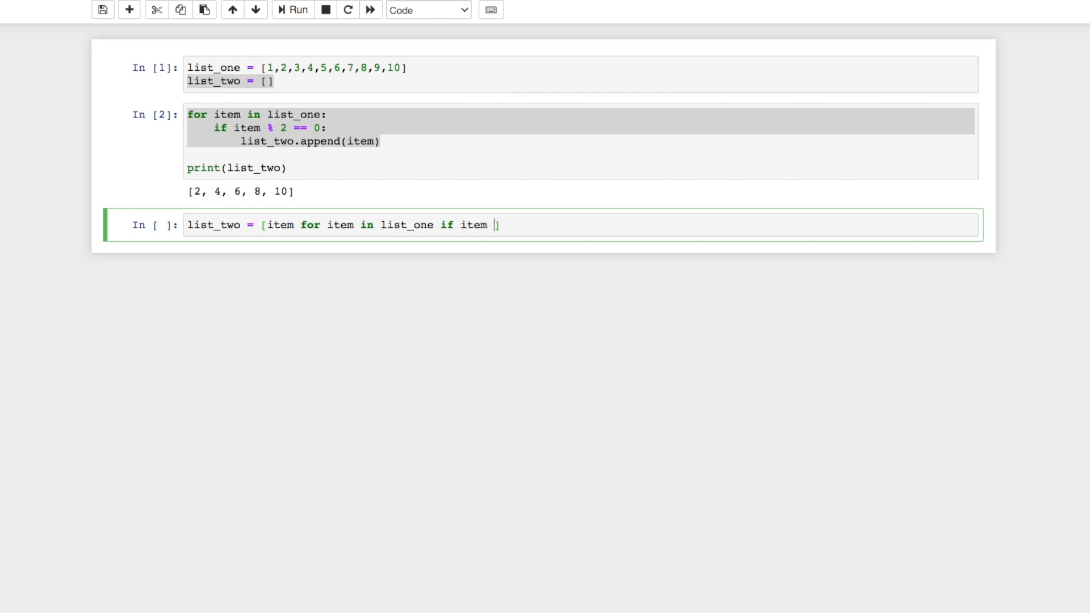
pyautogui.write('% 2 ==')
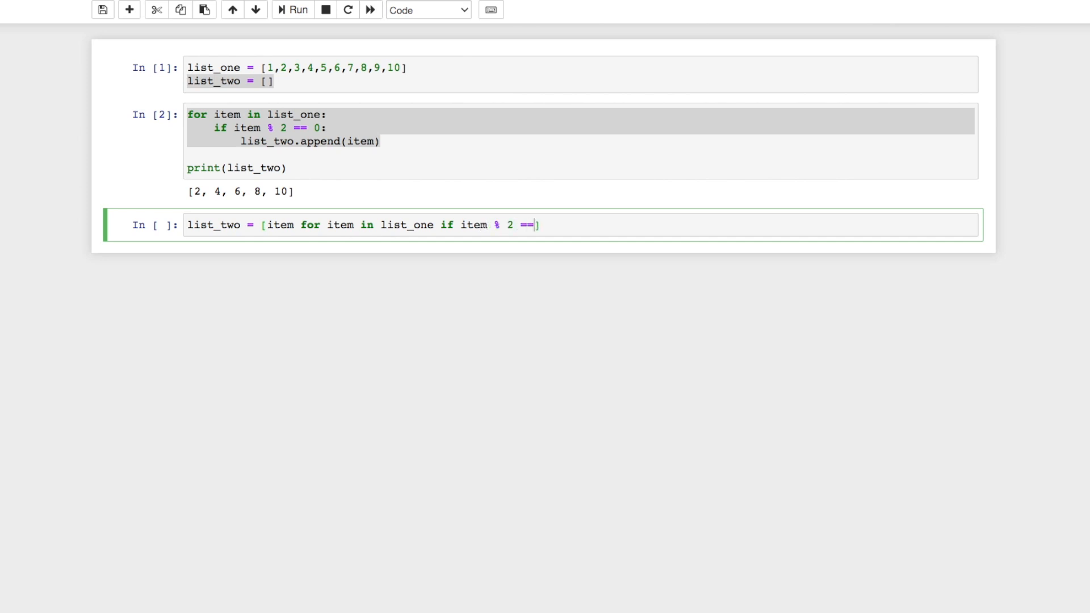
pyautogui.write('0')
pyautogui.write('pr')
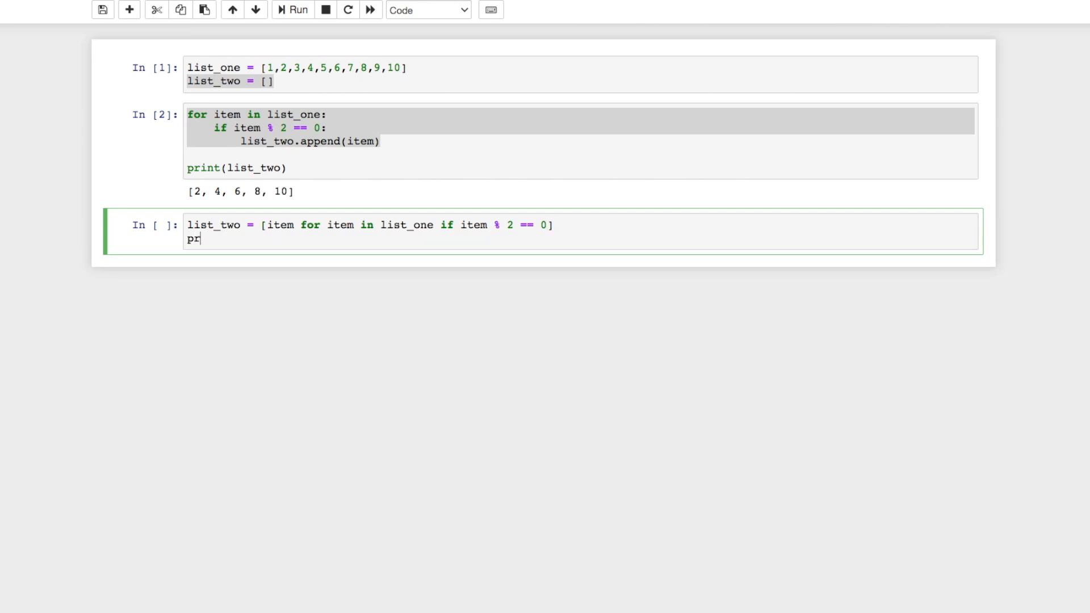
pyautogui.write('int(list_two)')
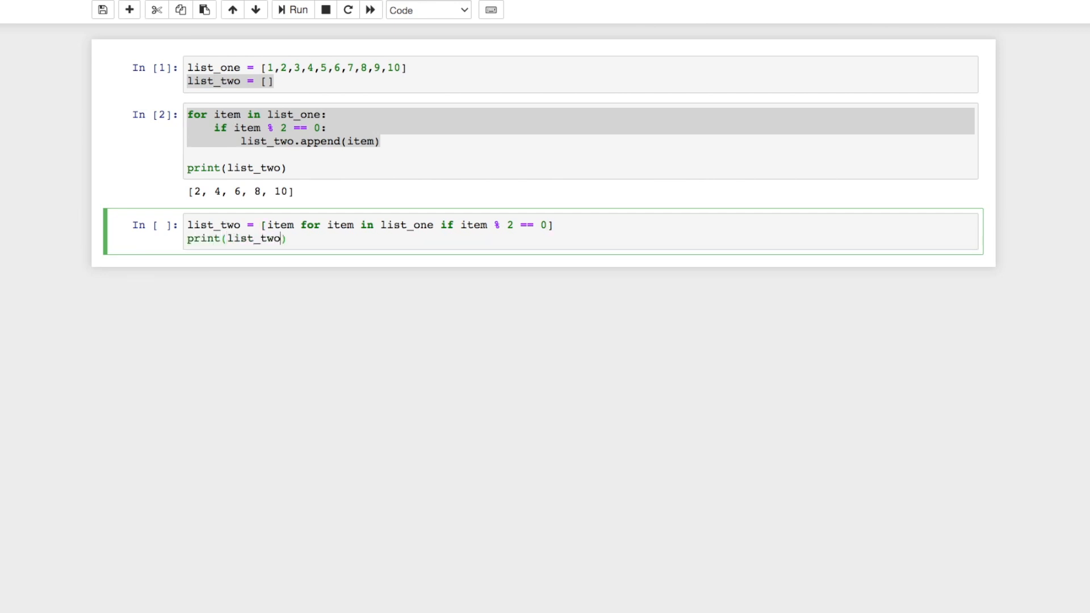
pyautogui.click(292, 10)
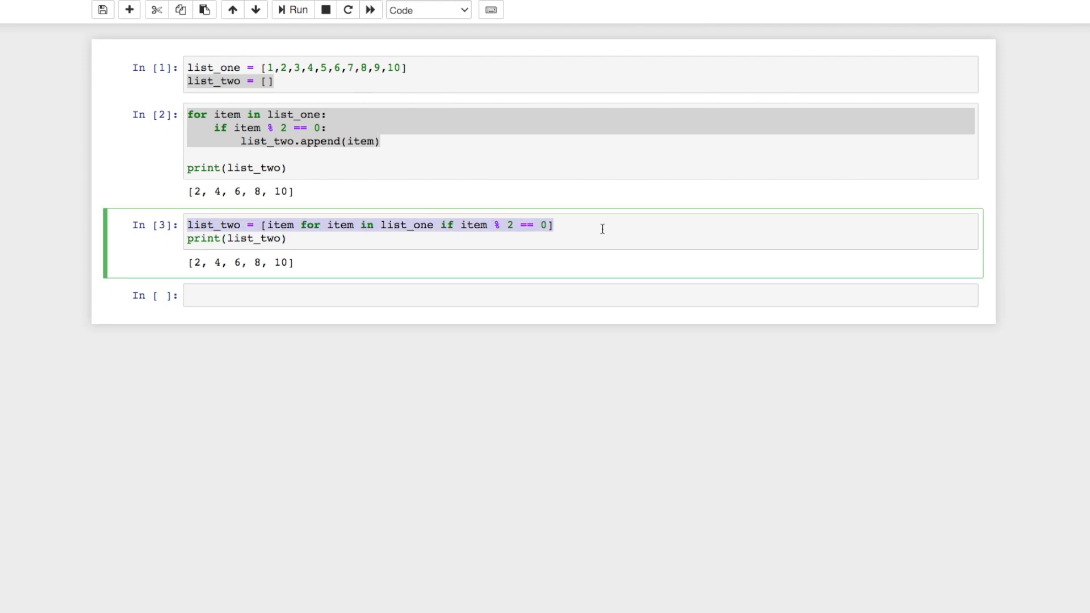
# Write new_list = [expression for item in iterable if condition == True] in the new cell.
pyautogui.click(487, 296)
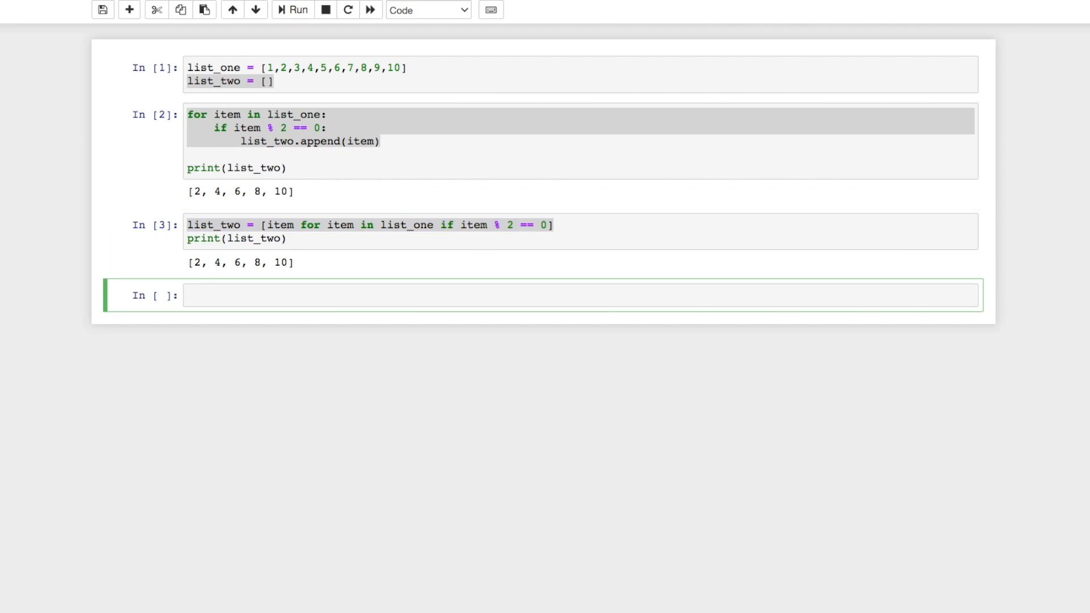
pyautogui.write('new')
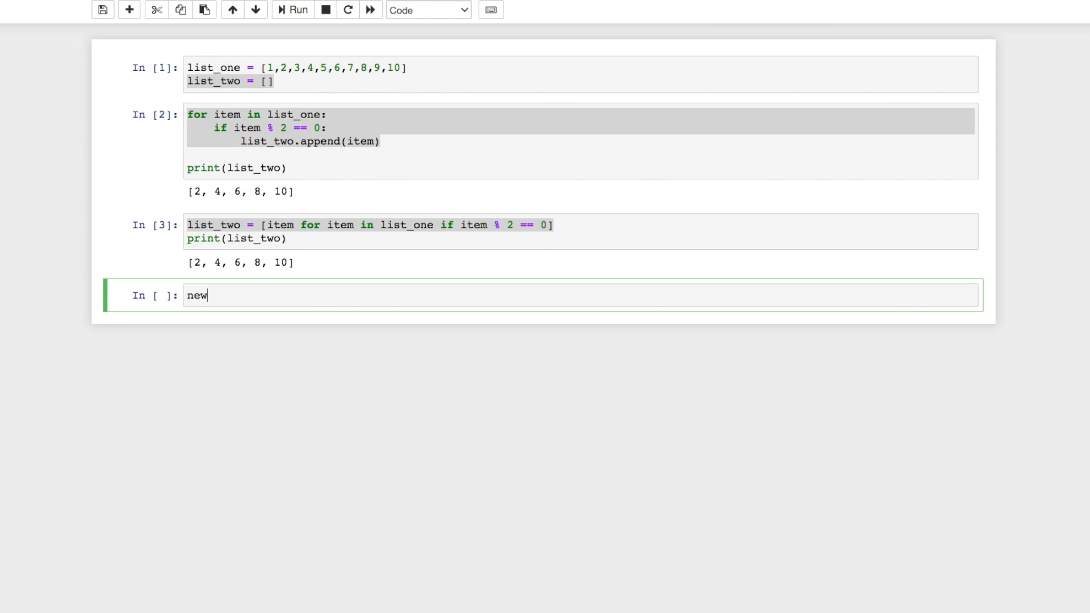
pyautogui.write('_list =')
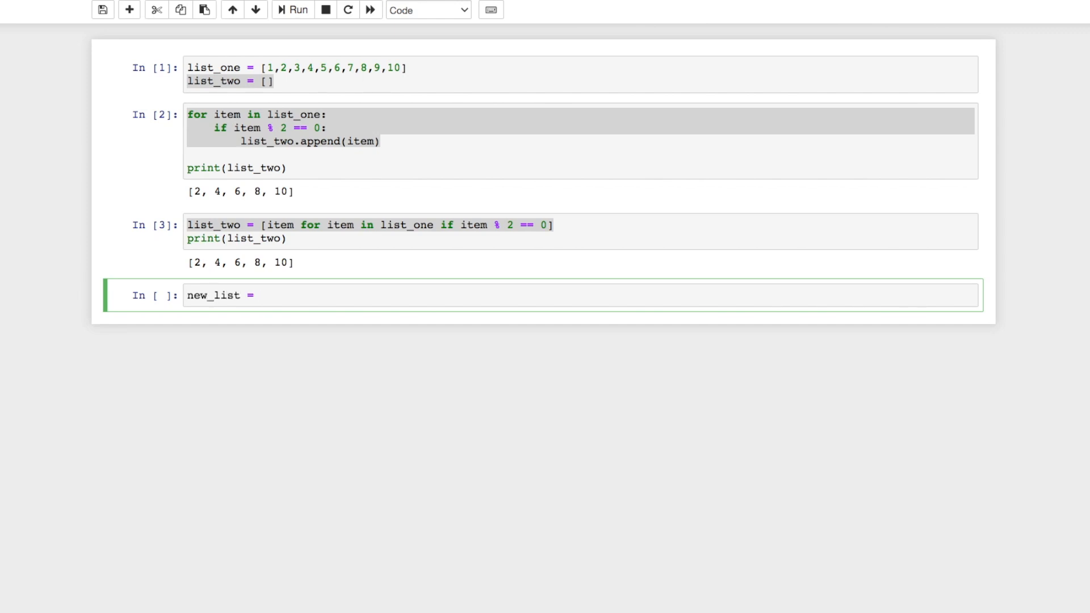
pyautogui.write('[ex')
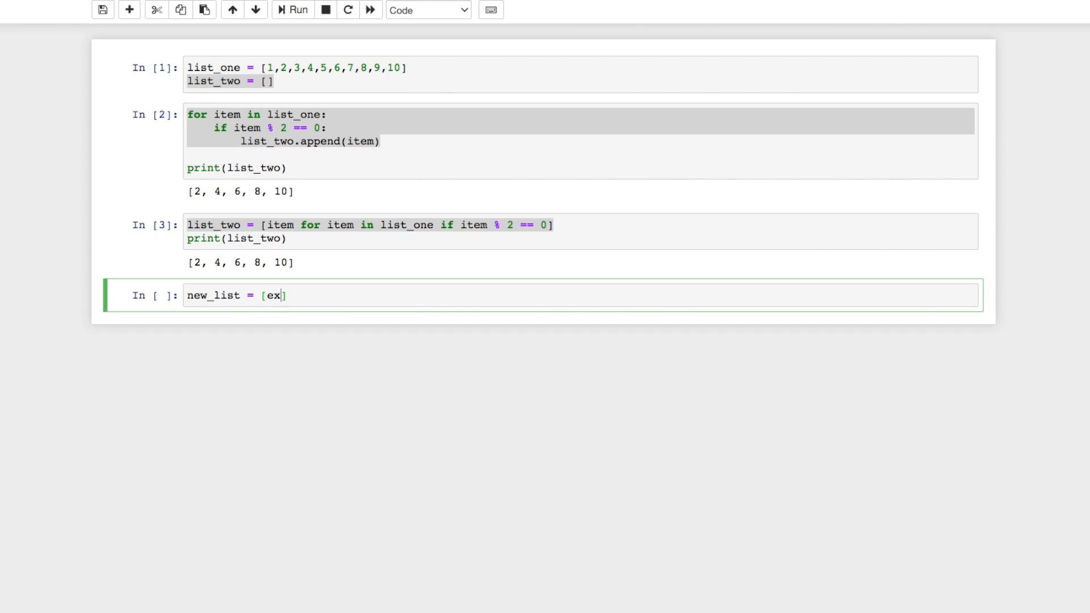
pyautogui.write('pressi')
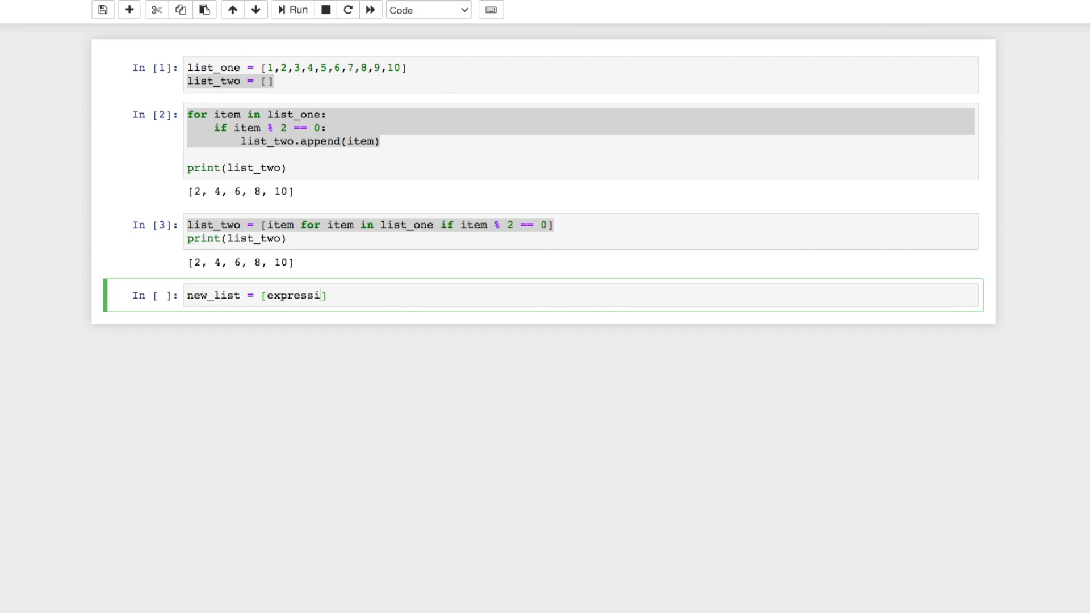
pyautogui.write('on for item i')
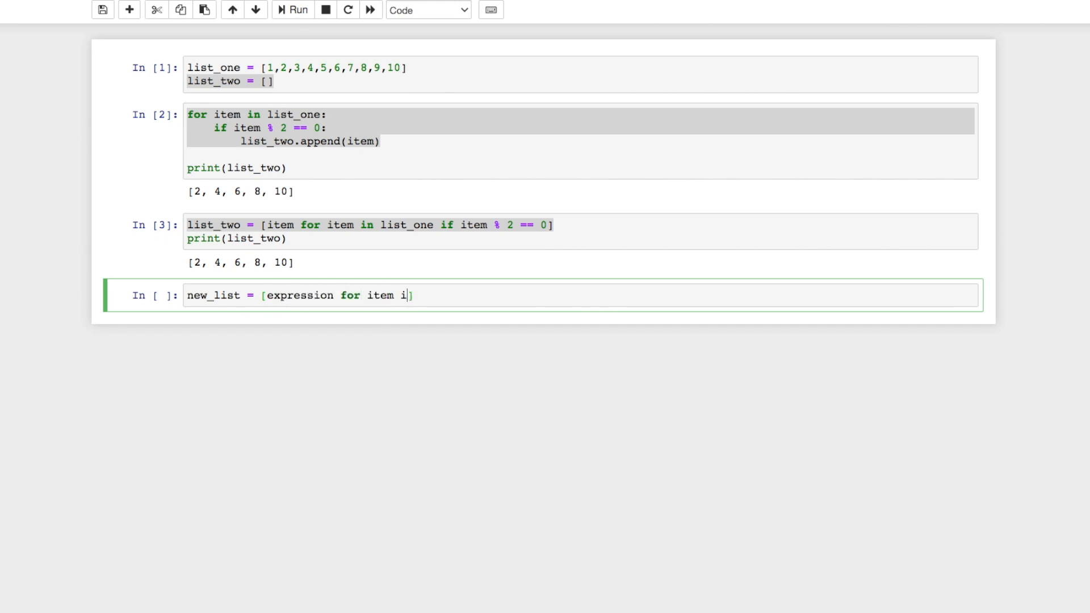
pyautogui.write('n iterable')
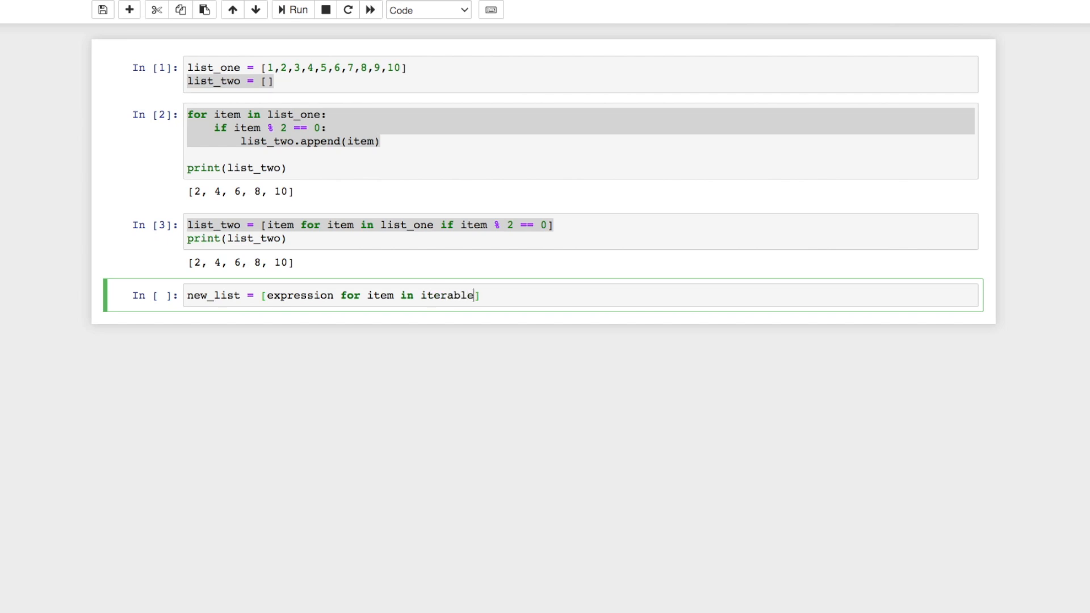
pyautogui.write('if cond')
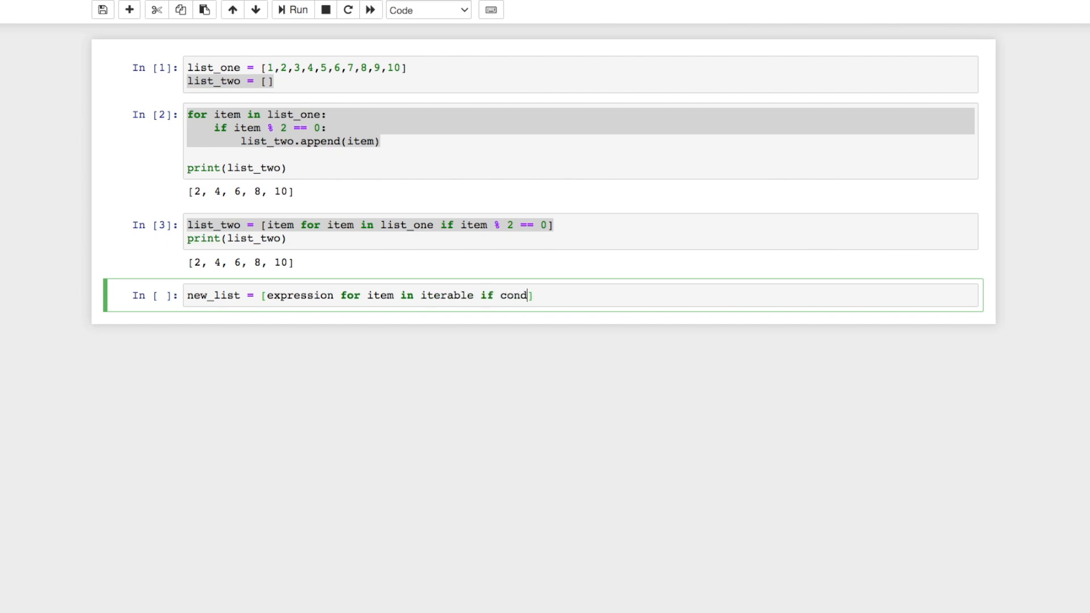
pyautogui.write('ition == Tr')
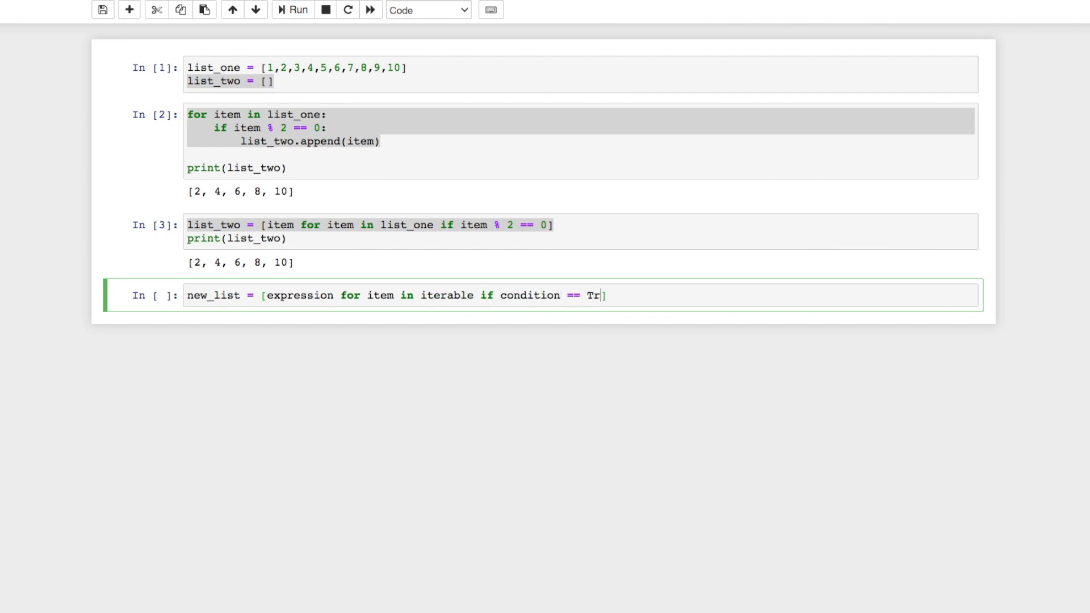
pyautogui.write('ue')
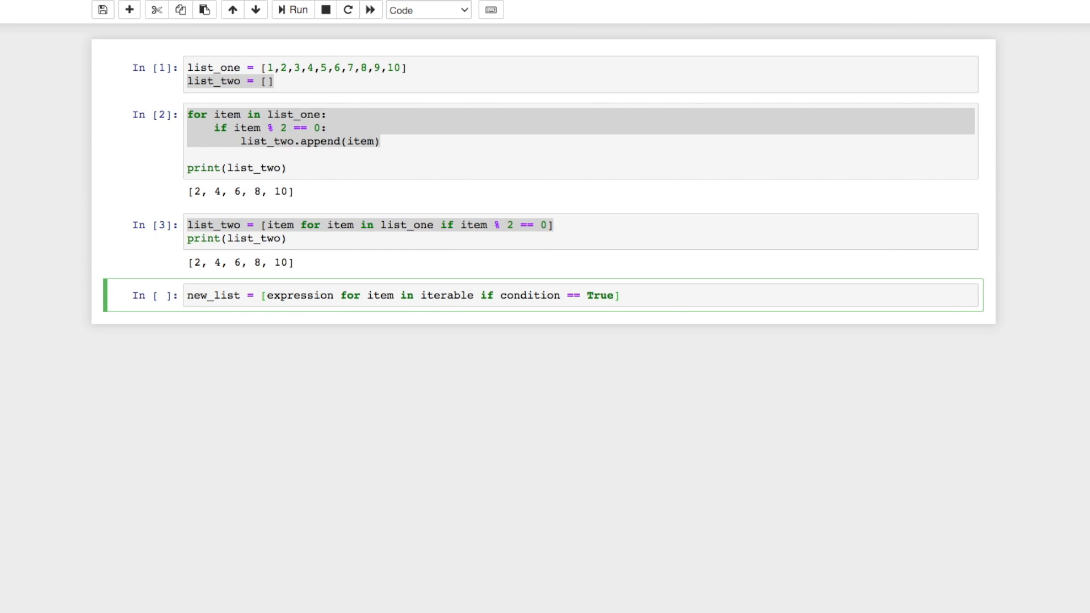
pyautogui.moveTo(409, 283)
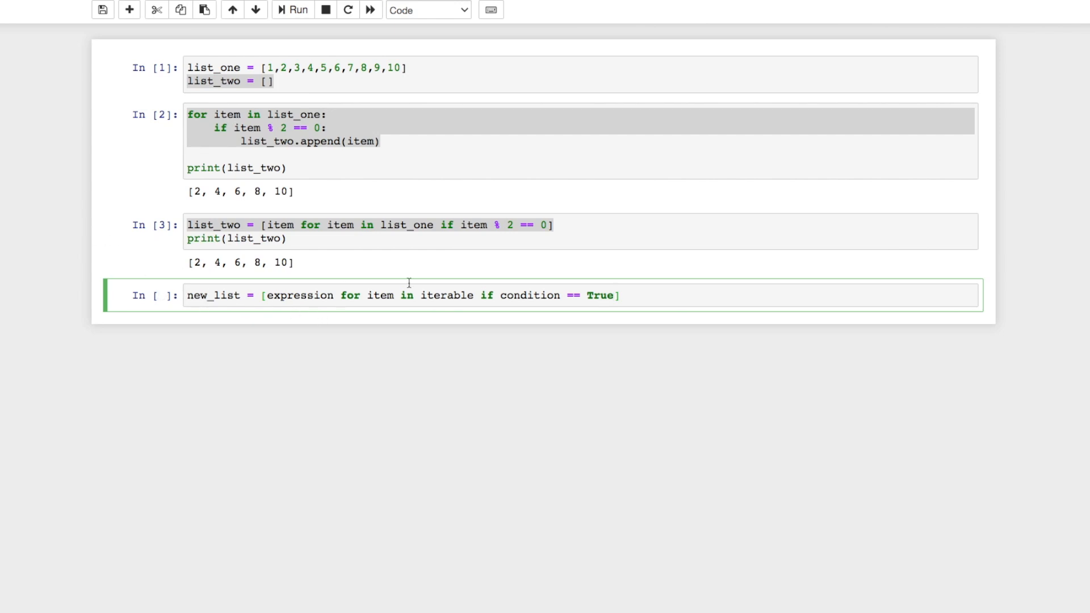
pyautogui.moveTo(222, 304)
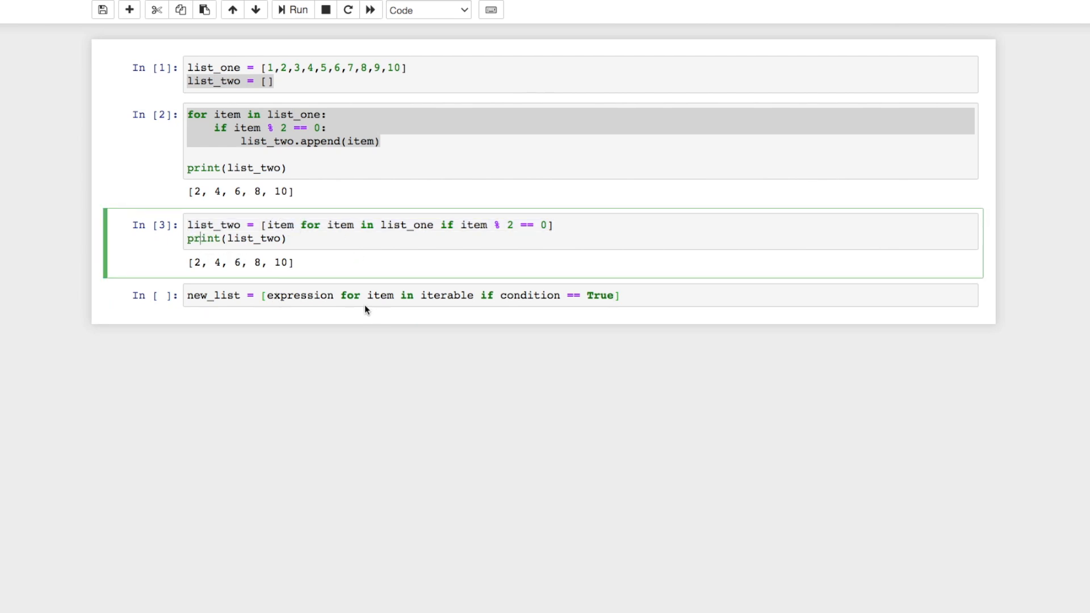
# Highlight parts of the template and run it, raising NameError for undefined iterable.
pyautogui.doubleClick(299, 295)
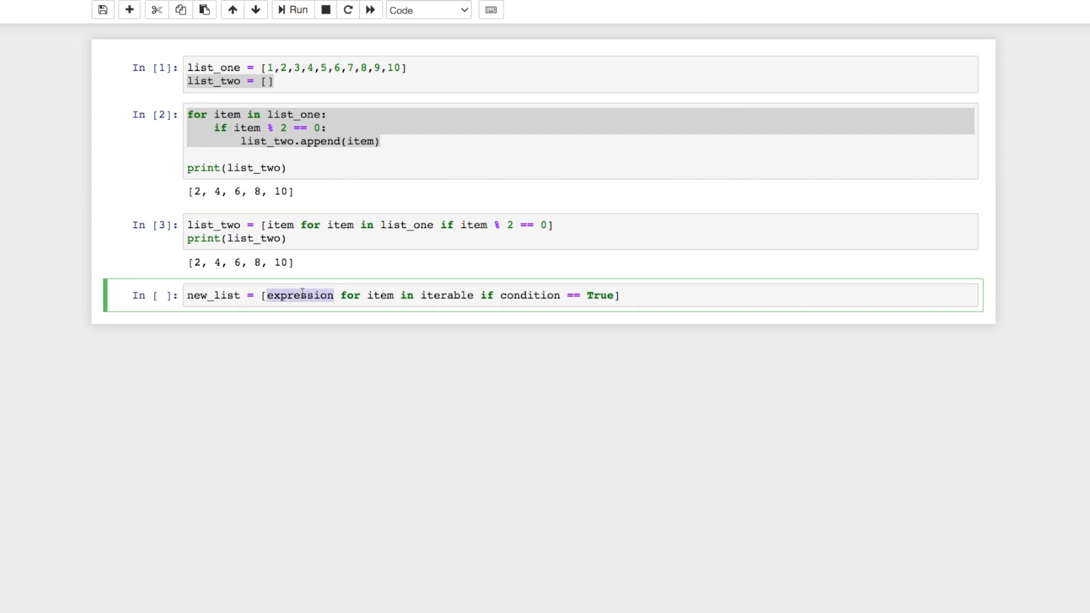
pyautogui.moveTo(383, 287)
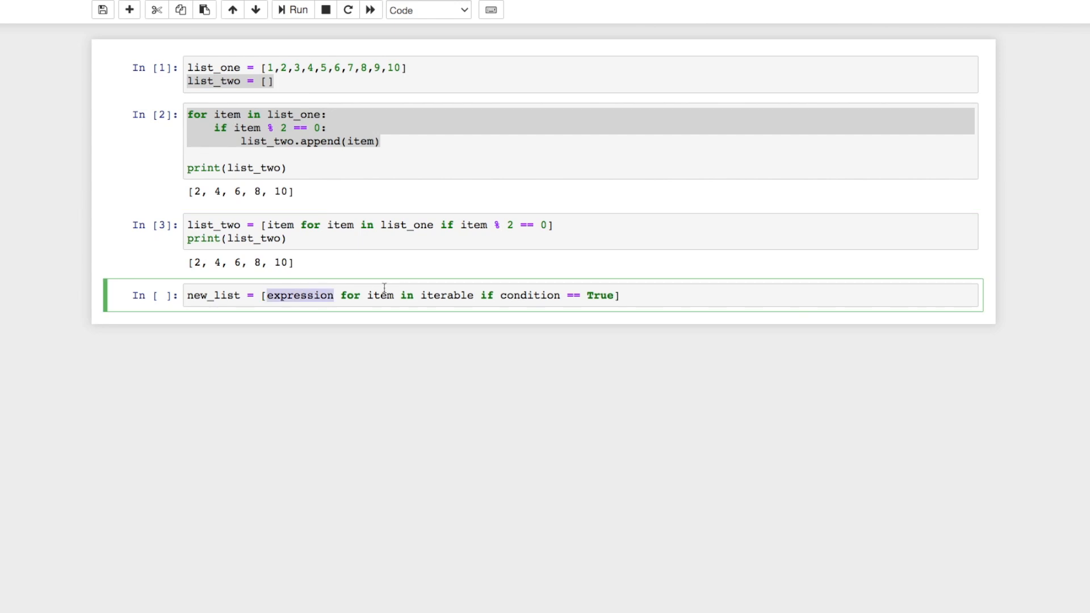
pyautogui.moveTo(310, 301)
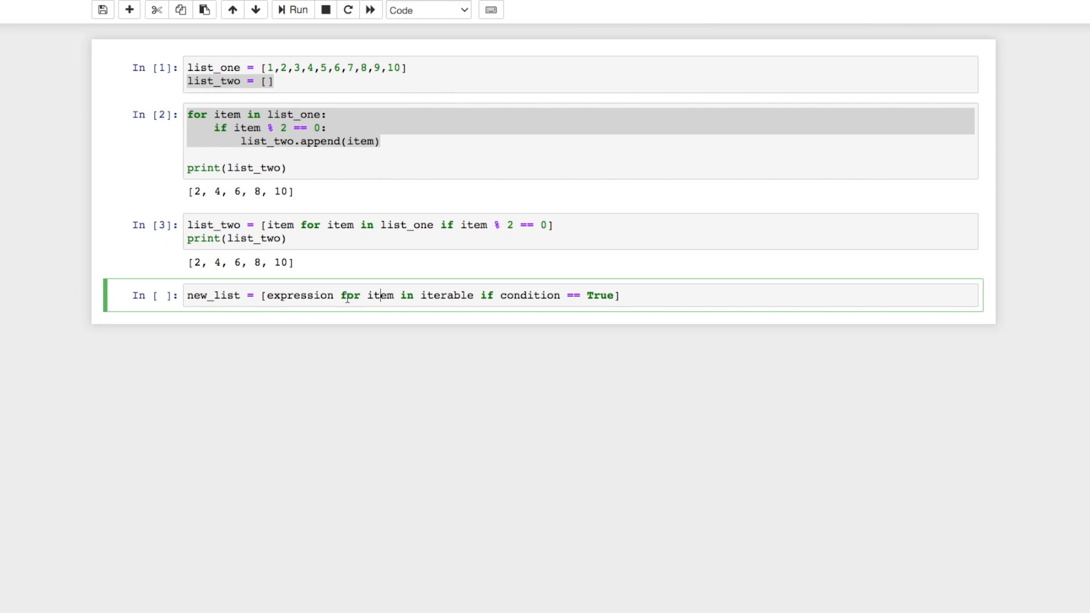
pyautogui.write('for')
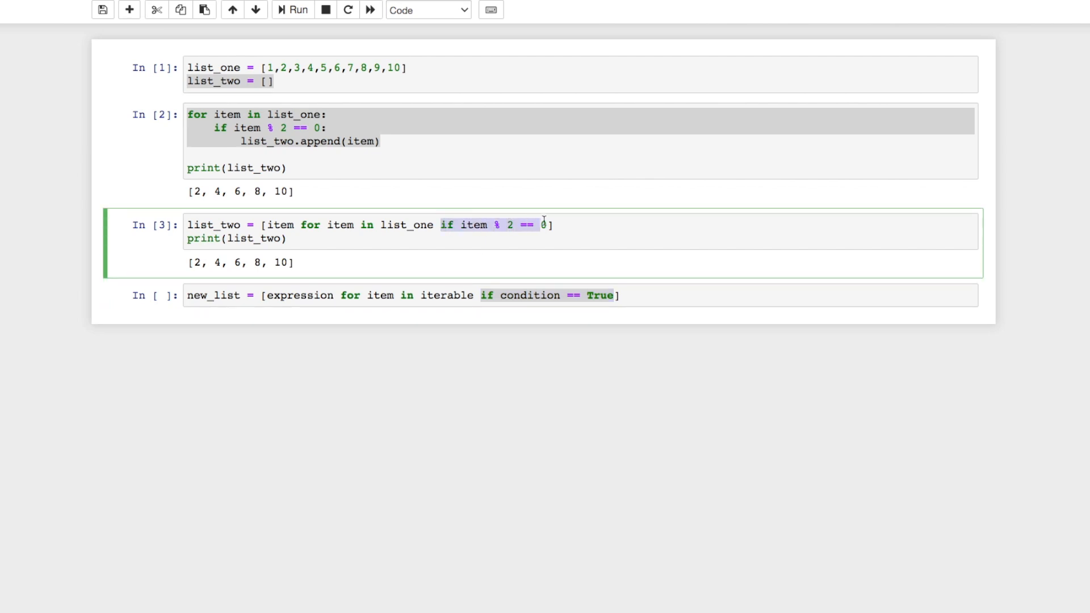
pyautogui.click(538, 295)
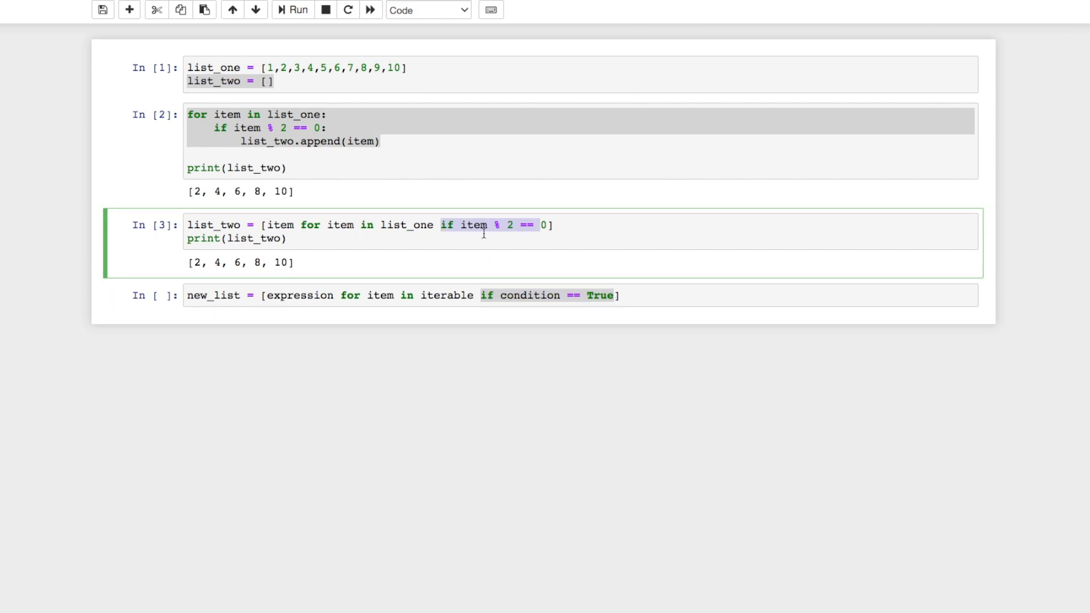
pyautogui.moveTo(531, 249)
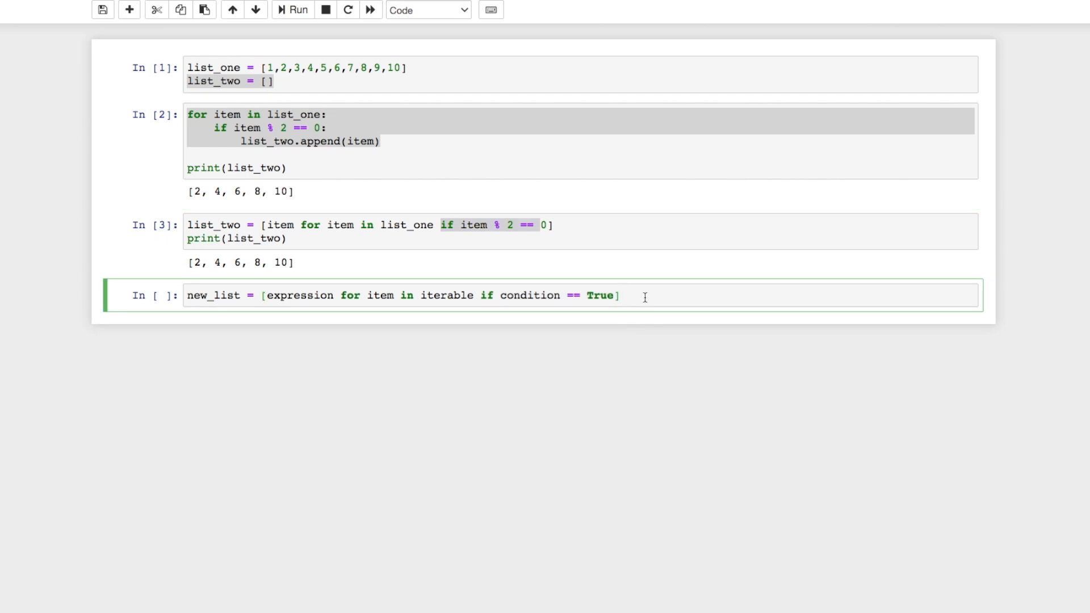
pyautogui.click(293, 10)
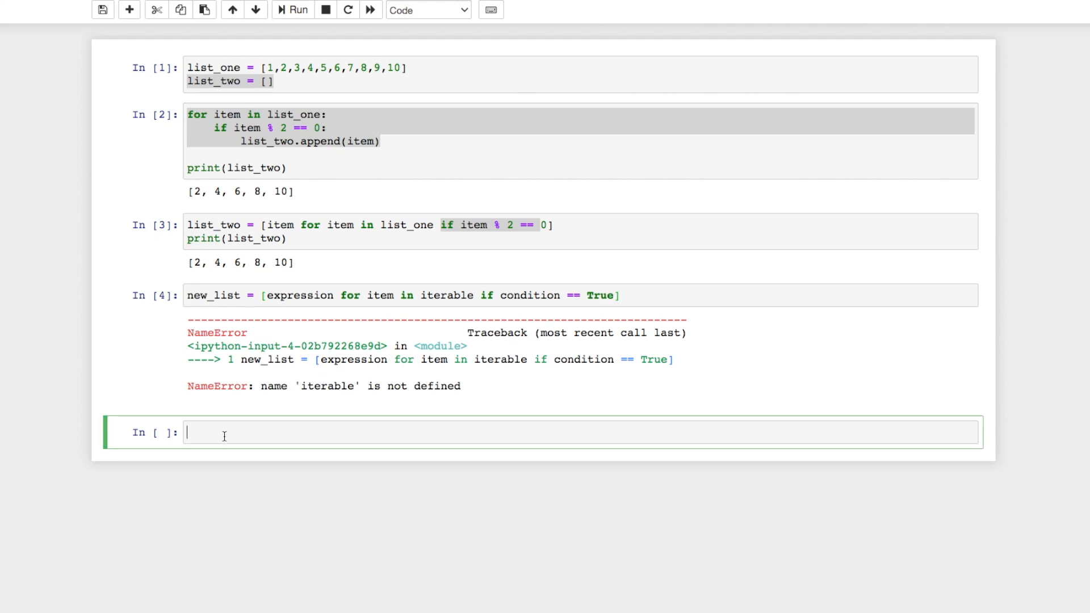
# Build list_three = [x for x in range(0,10)], run it and display 0 through 9.
pyautogui.write('list_three =')
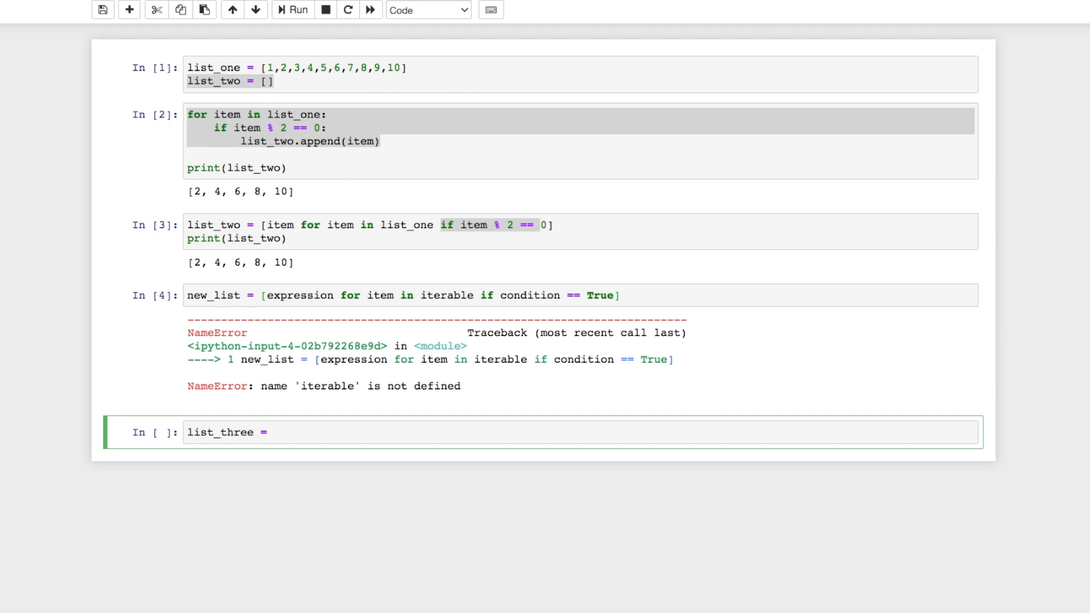
pyautogui.write('[]')
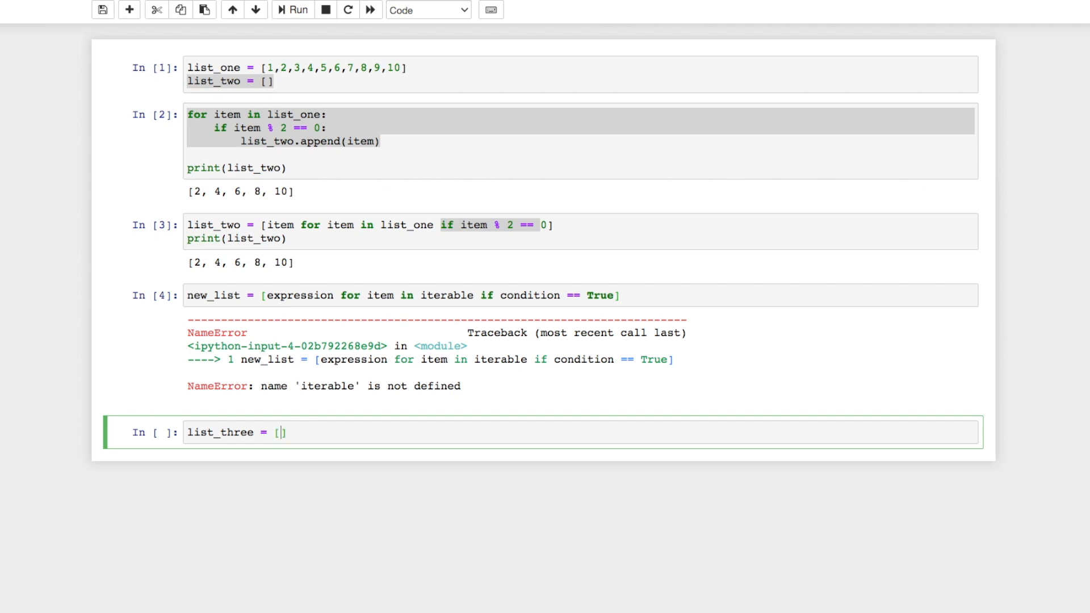
pyautogui.write('x for x in rang')
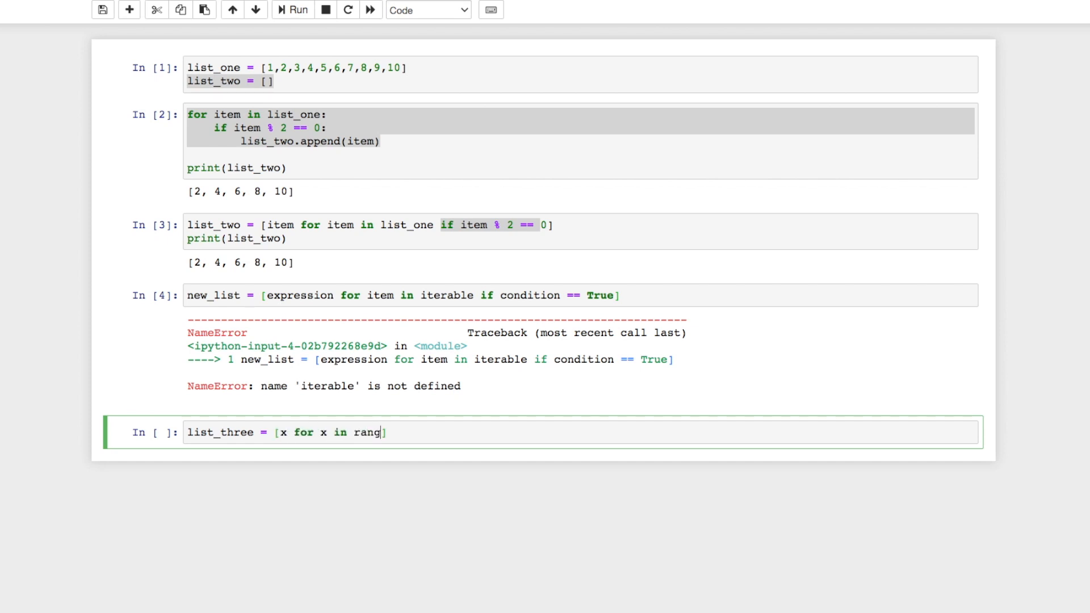
pyautogui.write('e(0,10)')
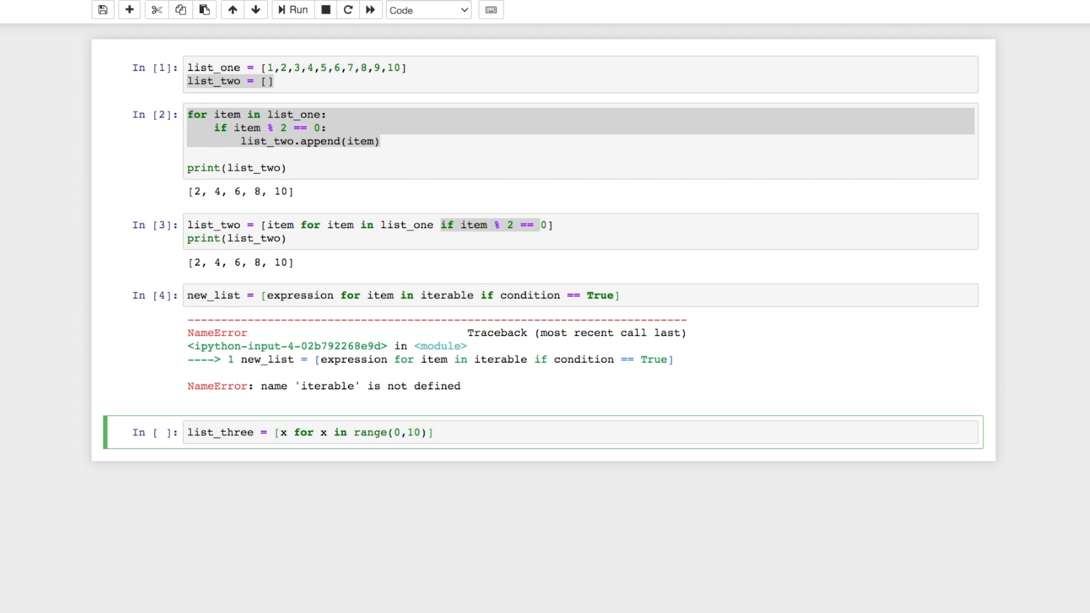
pyautogui.click(293, 11)
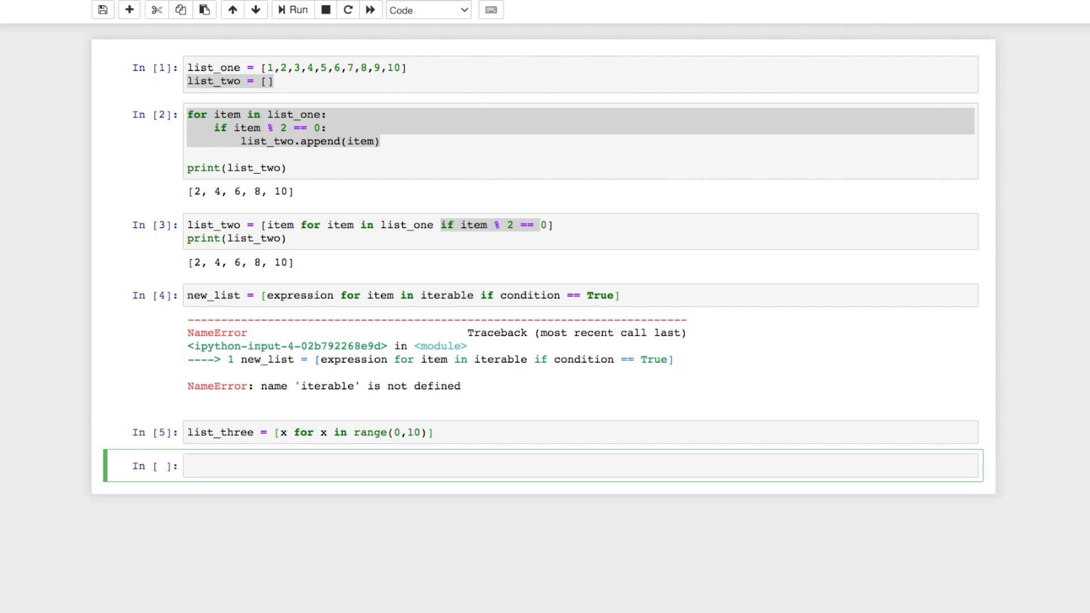
pyautogui.write('list_three')
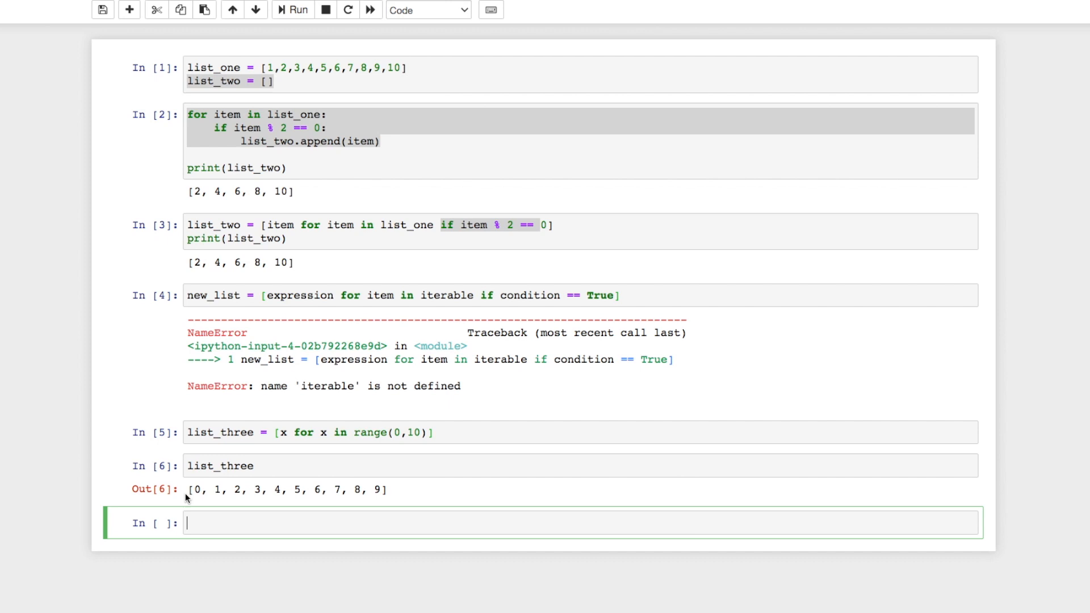
pyautogui.moveTo(268, 523)
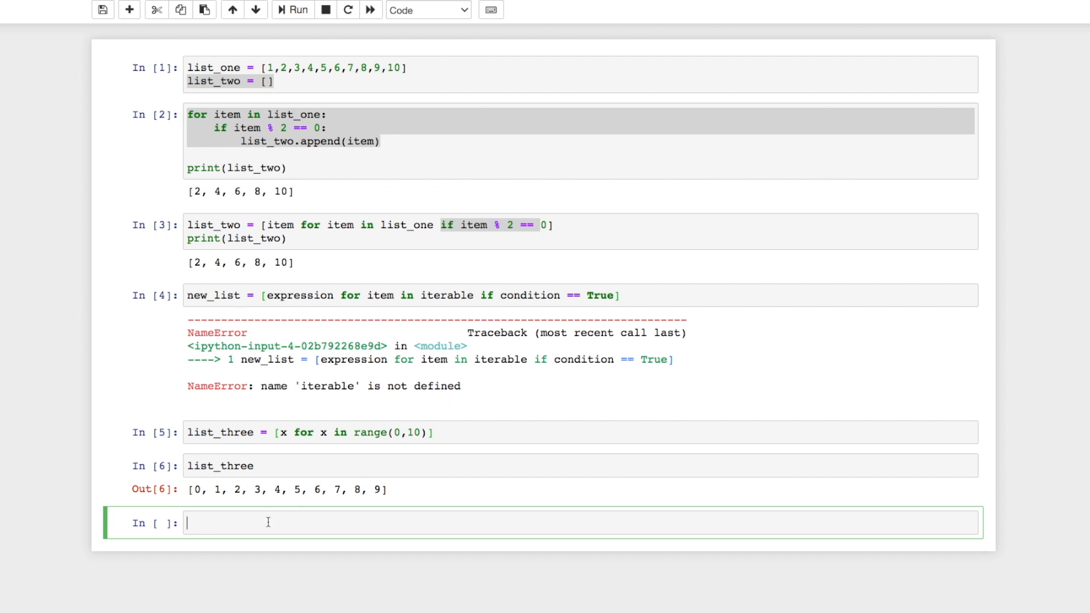
pyautogui.moveTo(187, 388)
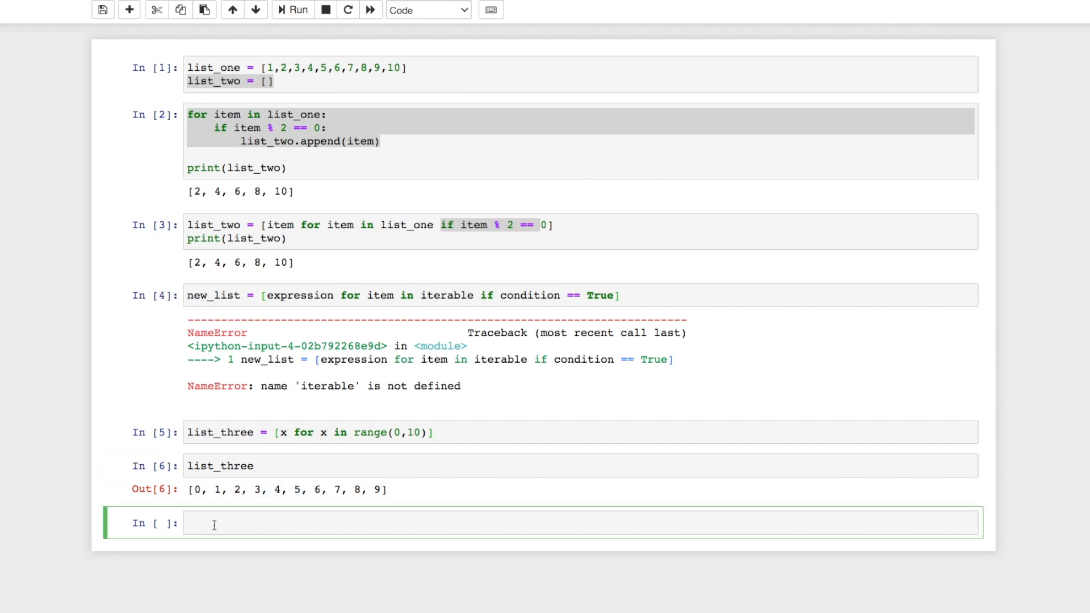
pyautogui.moveTo(216, 489)
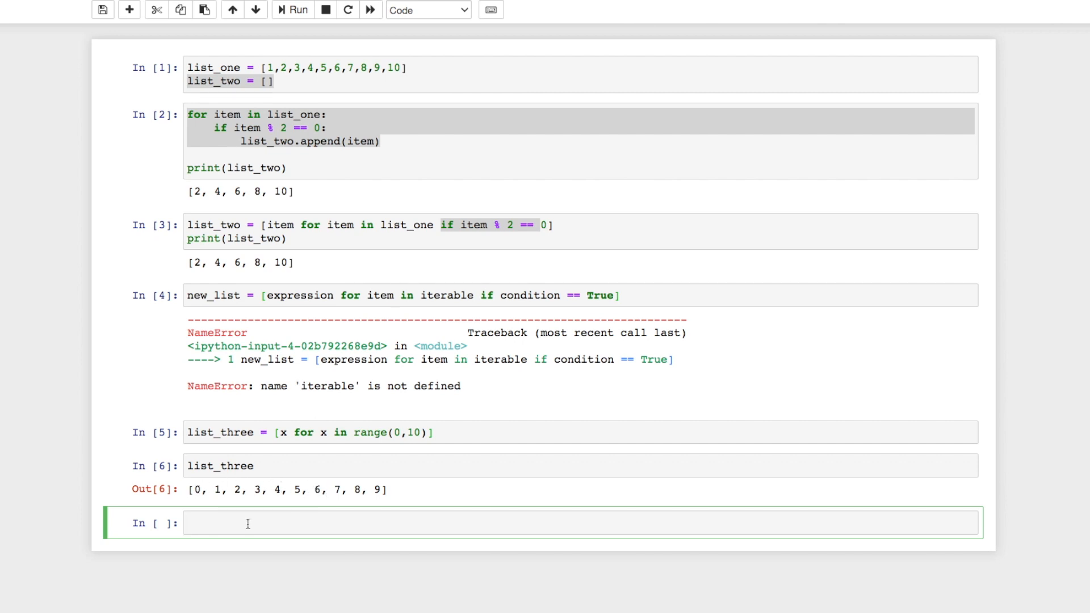
# Rebuild list_three as ['x' for x in list_three] and run it.
pyautogui.click(248, 522)
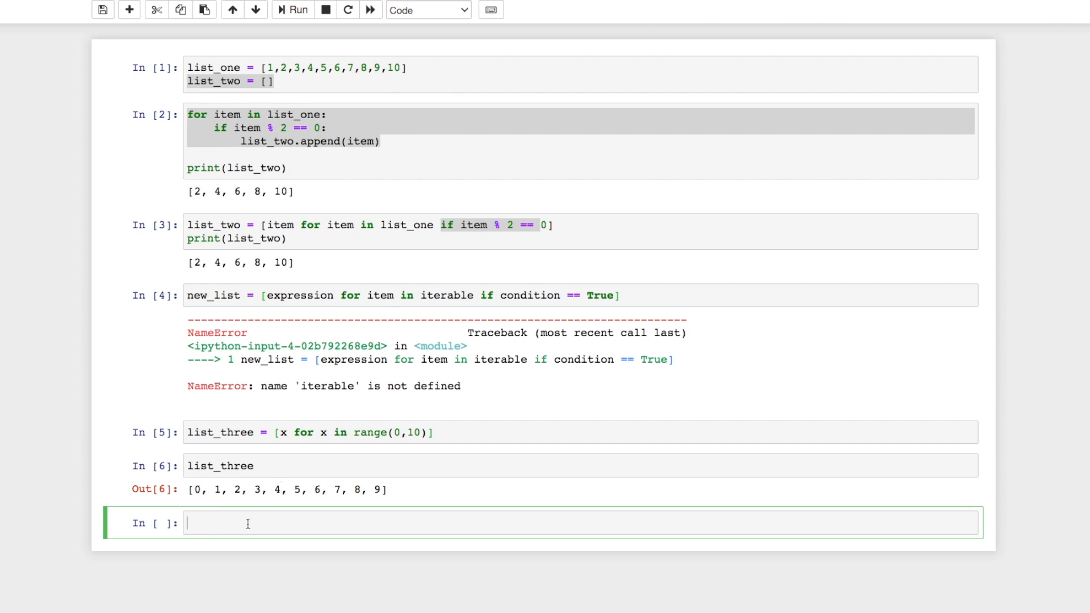
pyautogui.write('list')
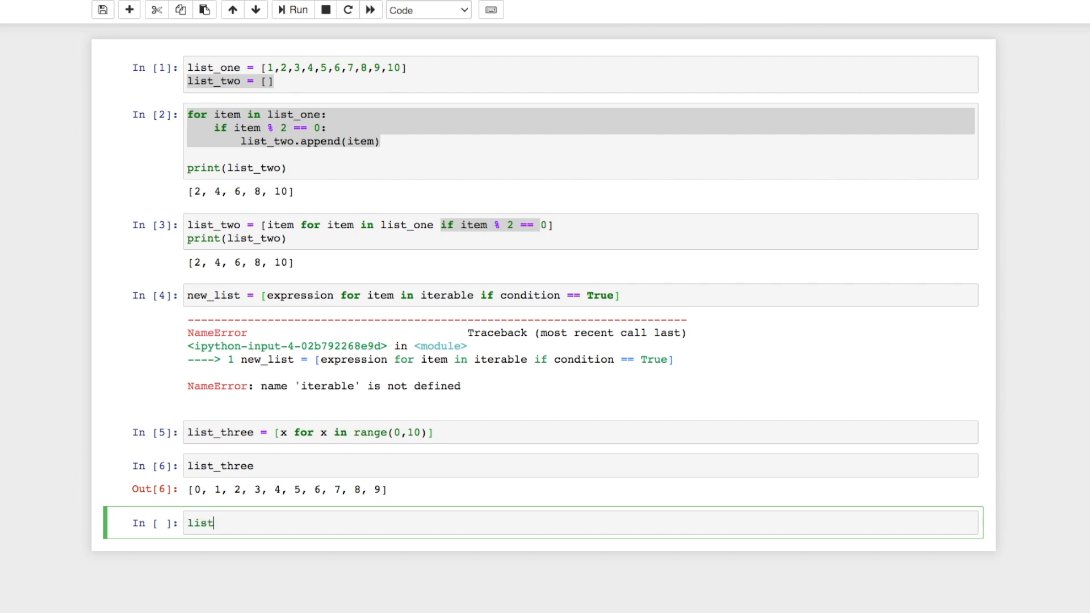
pyautogui.write('_three')
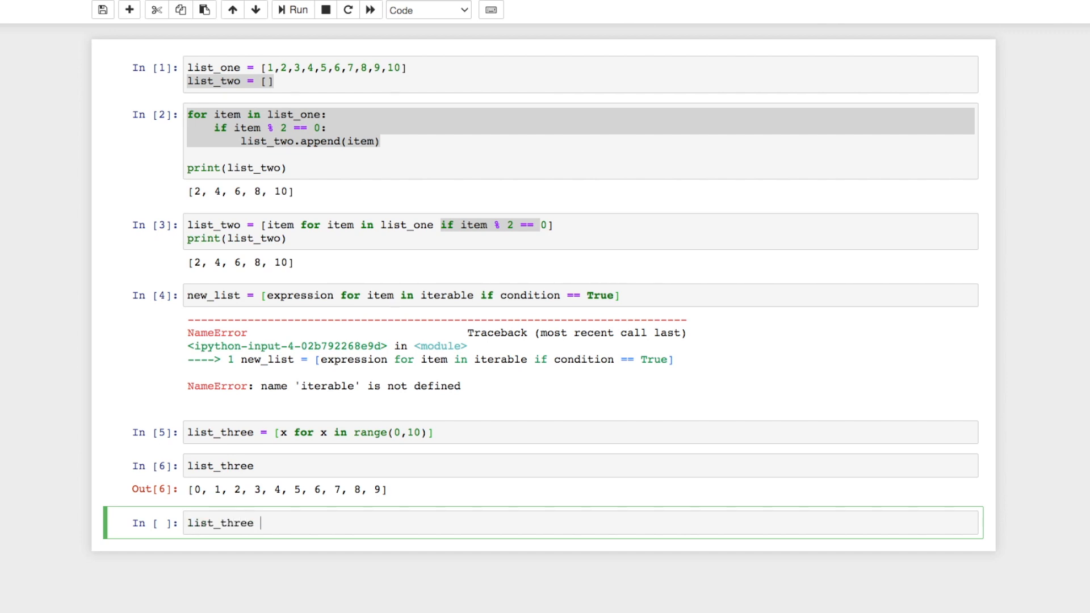
pyautogui.write("= ['x']")
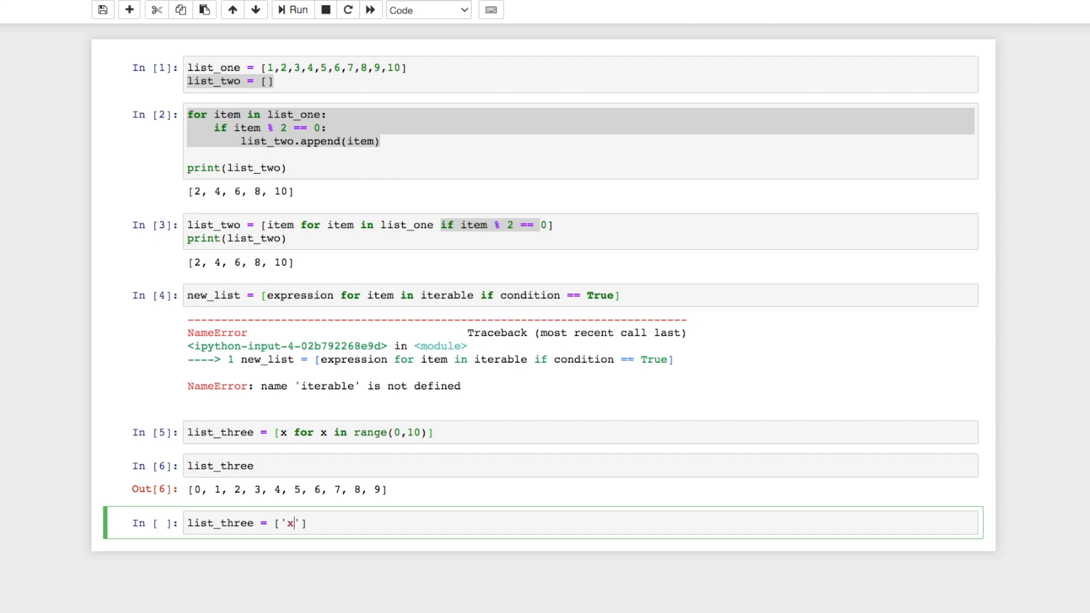
pyautogui.write('for x in l')
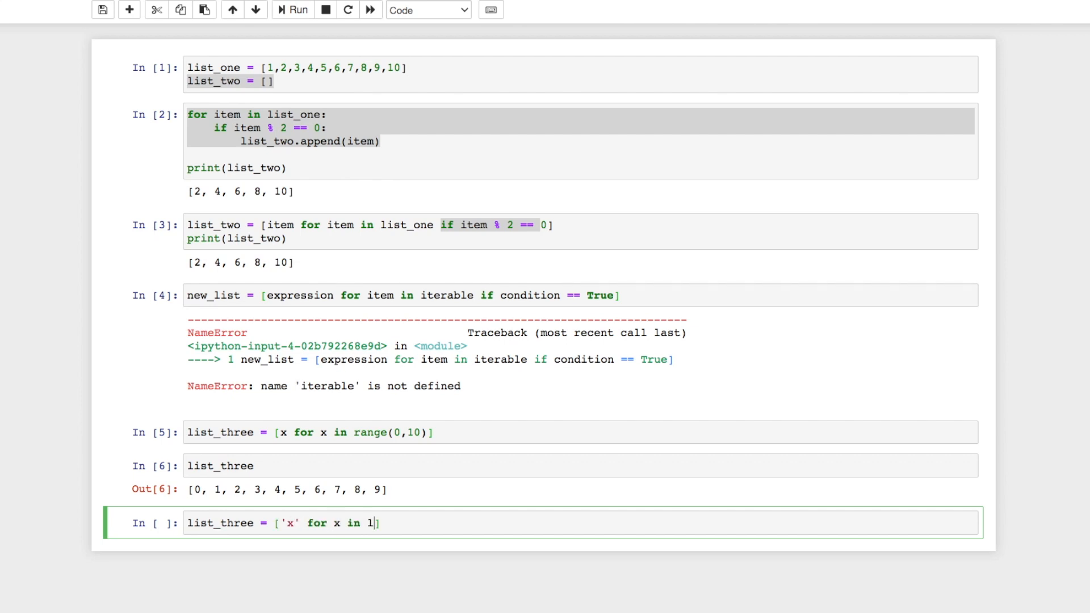
pyautogui.write('ist_three')
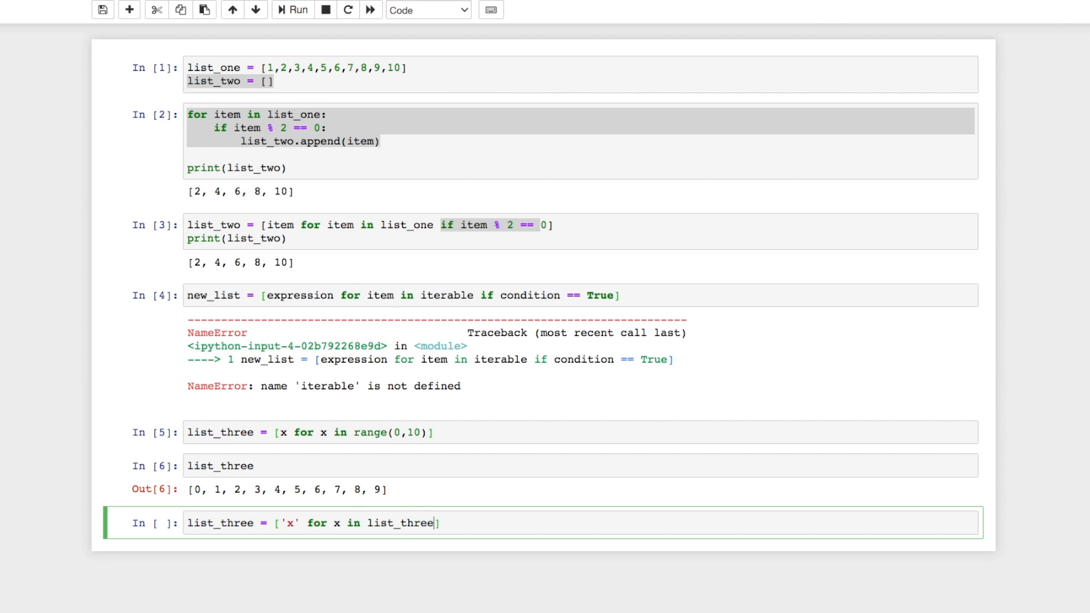
pyautogui.click(297, 10)
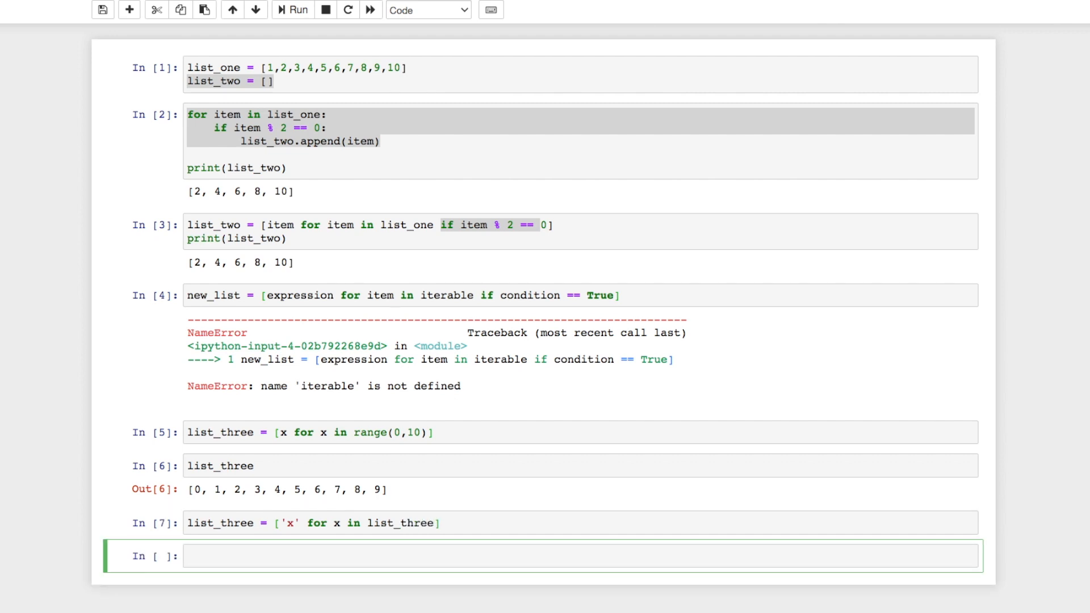
# Display list_three, showing ten 'x' strings.
pyautogui.write('list_thr')
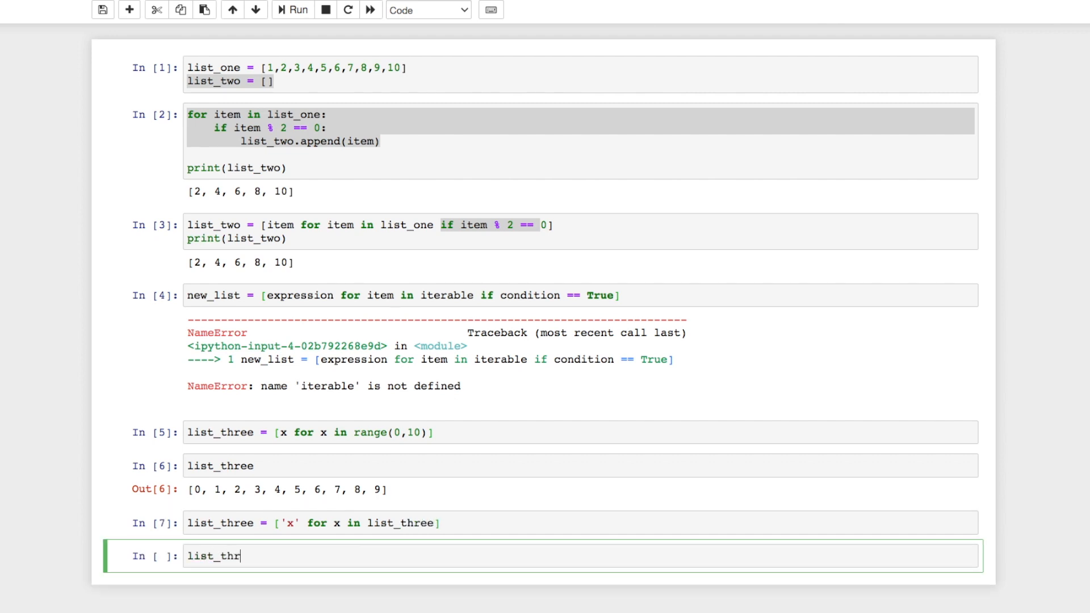
pyautogui.click(299, 10)
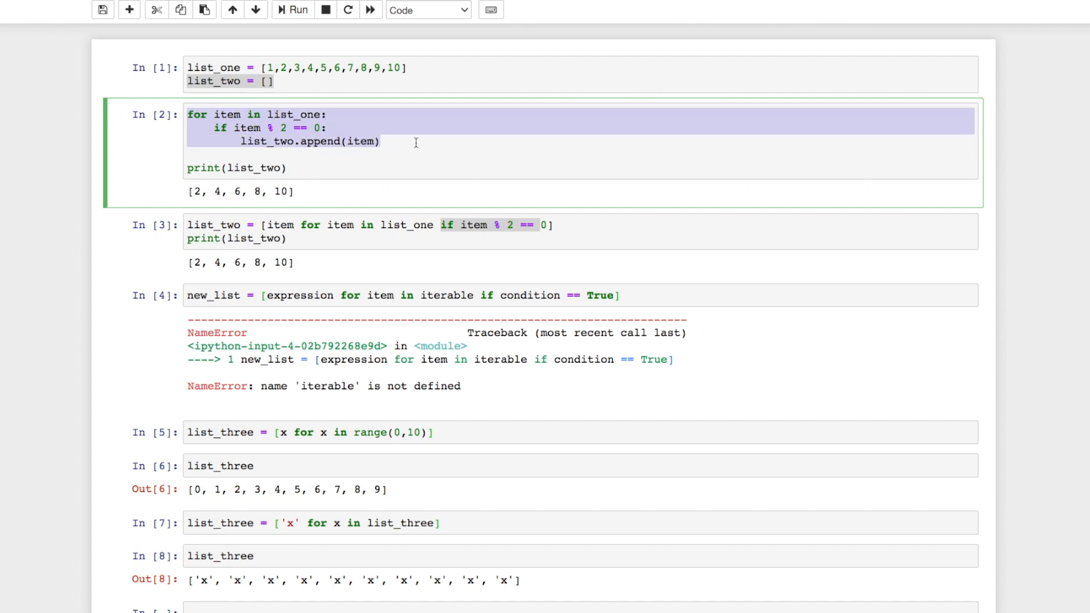
pyautogui.moveTo(217, 224)
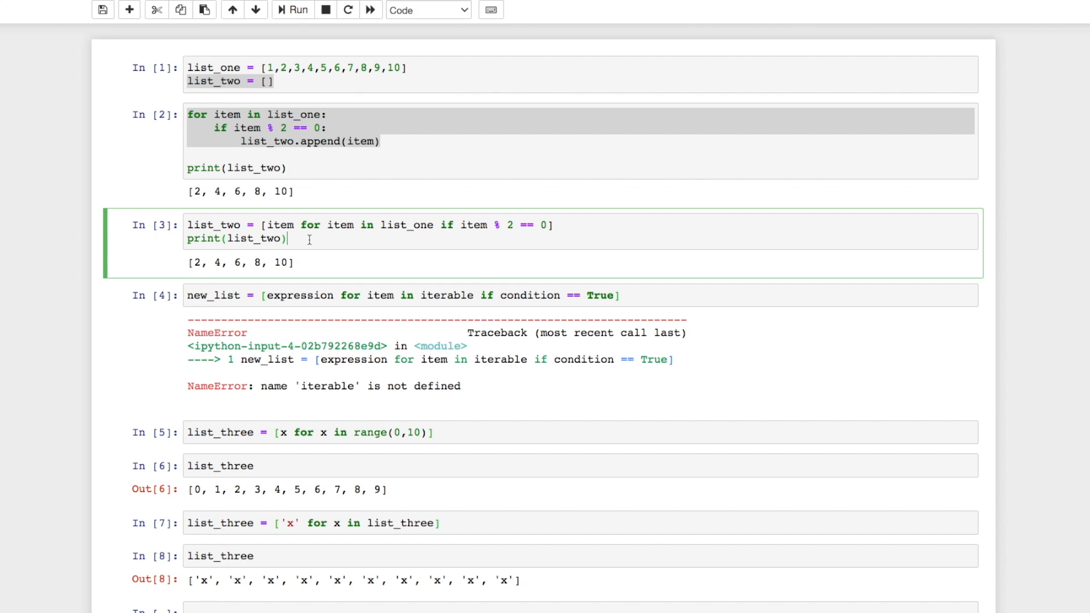
pyautogui.moveTo(282, 519)
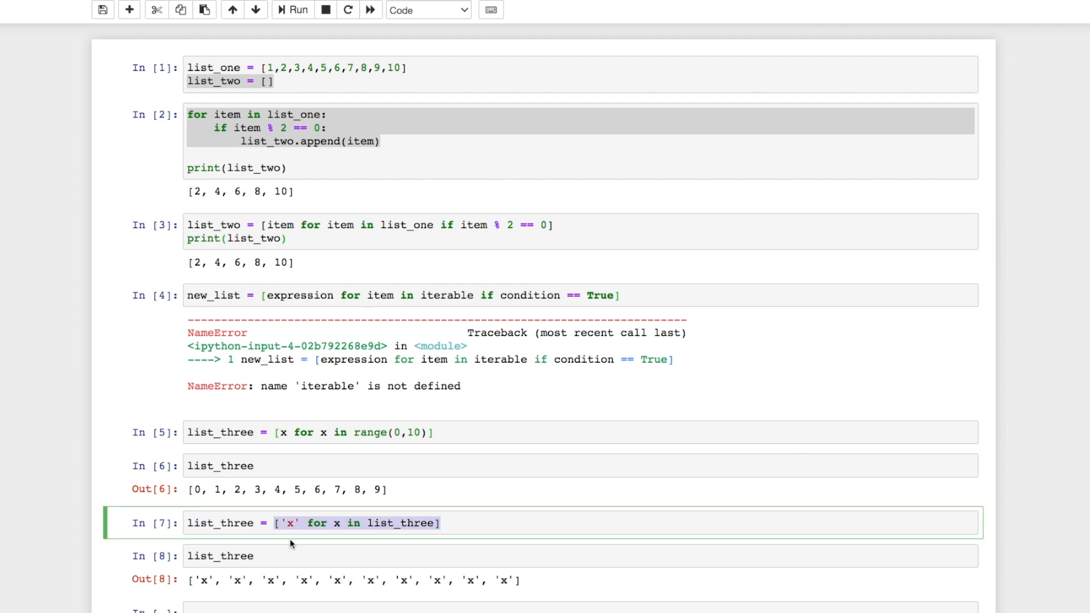
pyautogui.moveTo(527, 597)
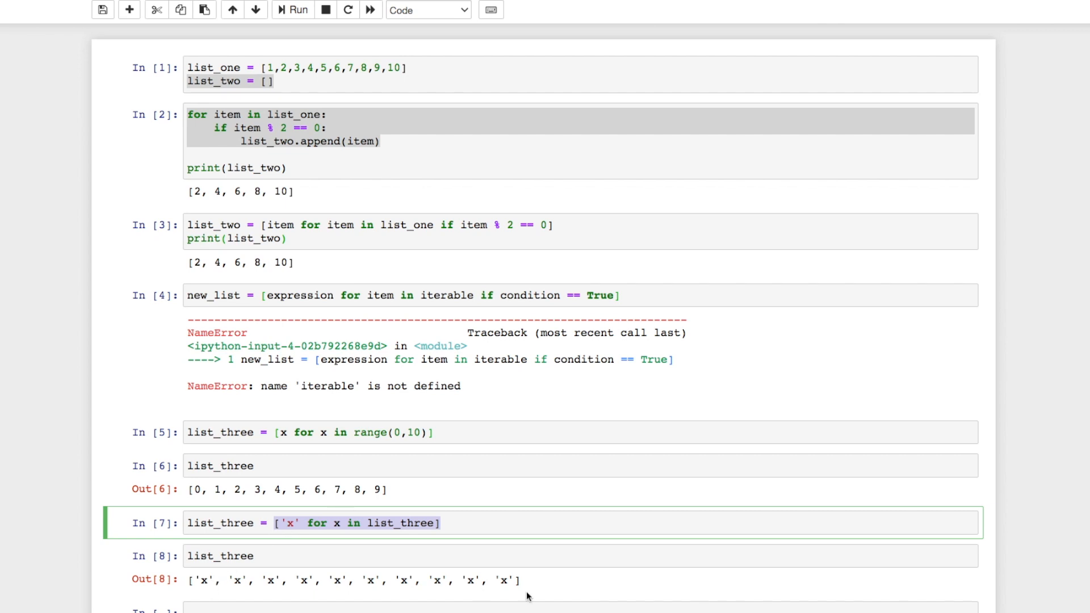
pyautogui.moveTo(278, 440)
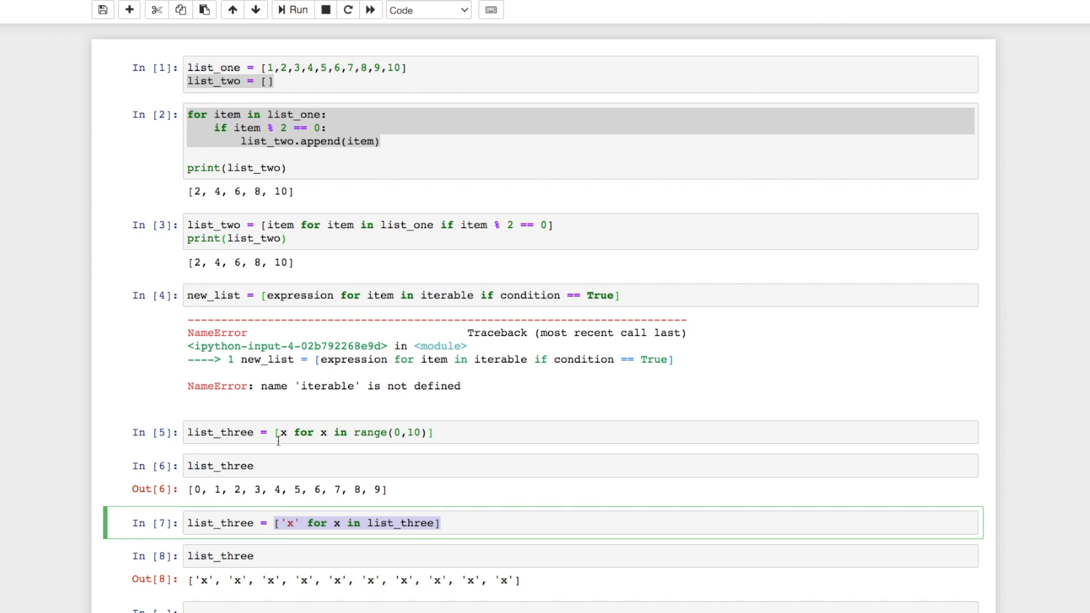